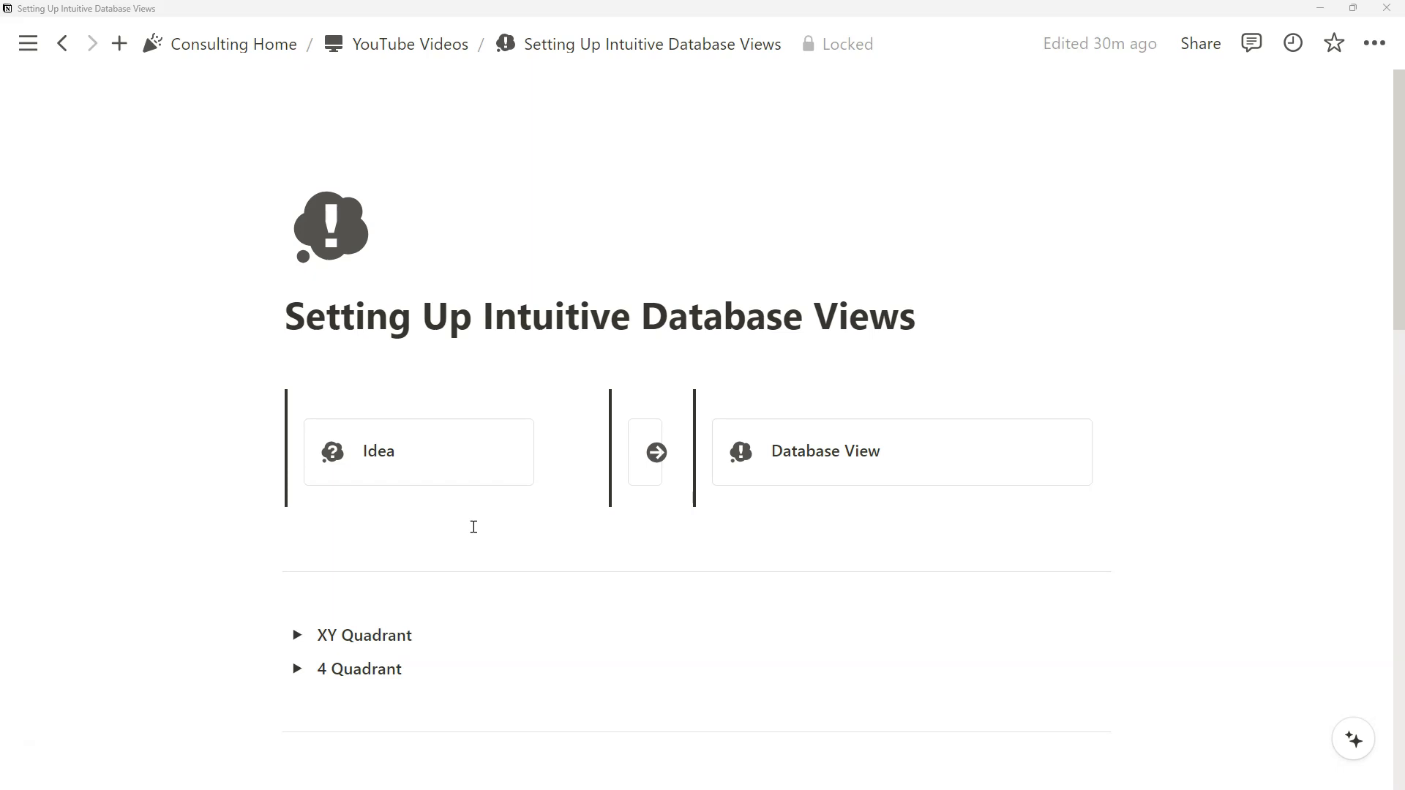
{"action": "mouse_move", "coordinate": [178, 227]}
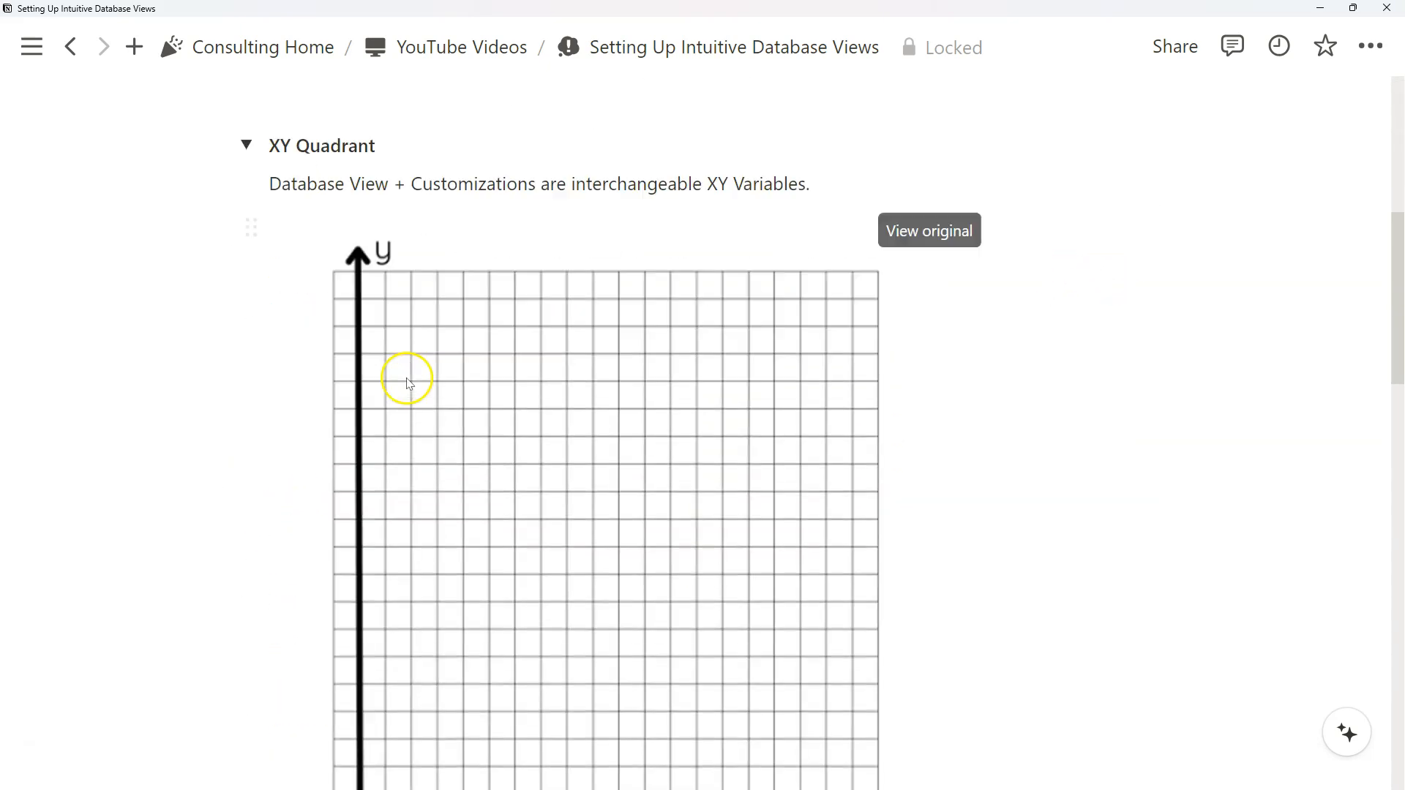
Scroll down the page toward the quadrant sections with the x-y grid graph
{"action": "scroll", "scroll_direction": "down", "scroll_amount": 3}
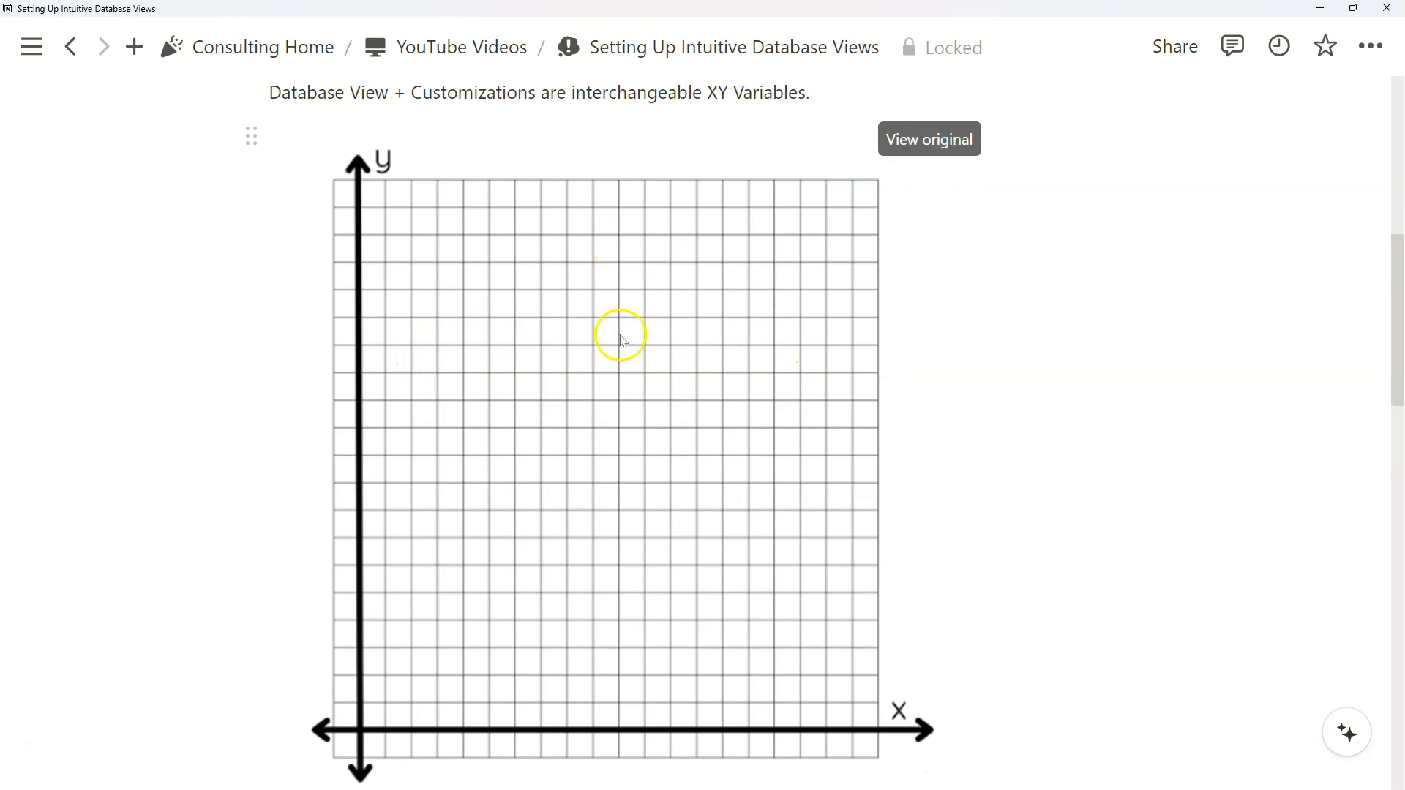
{"action": "mouse_move", "coordinate": [756, 306]}
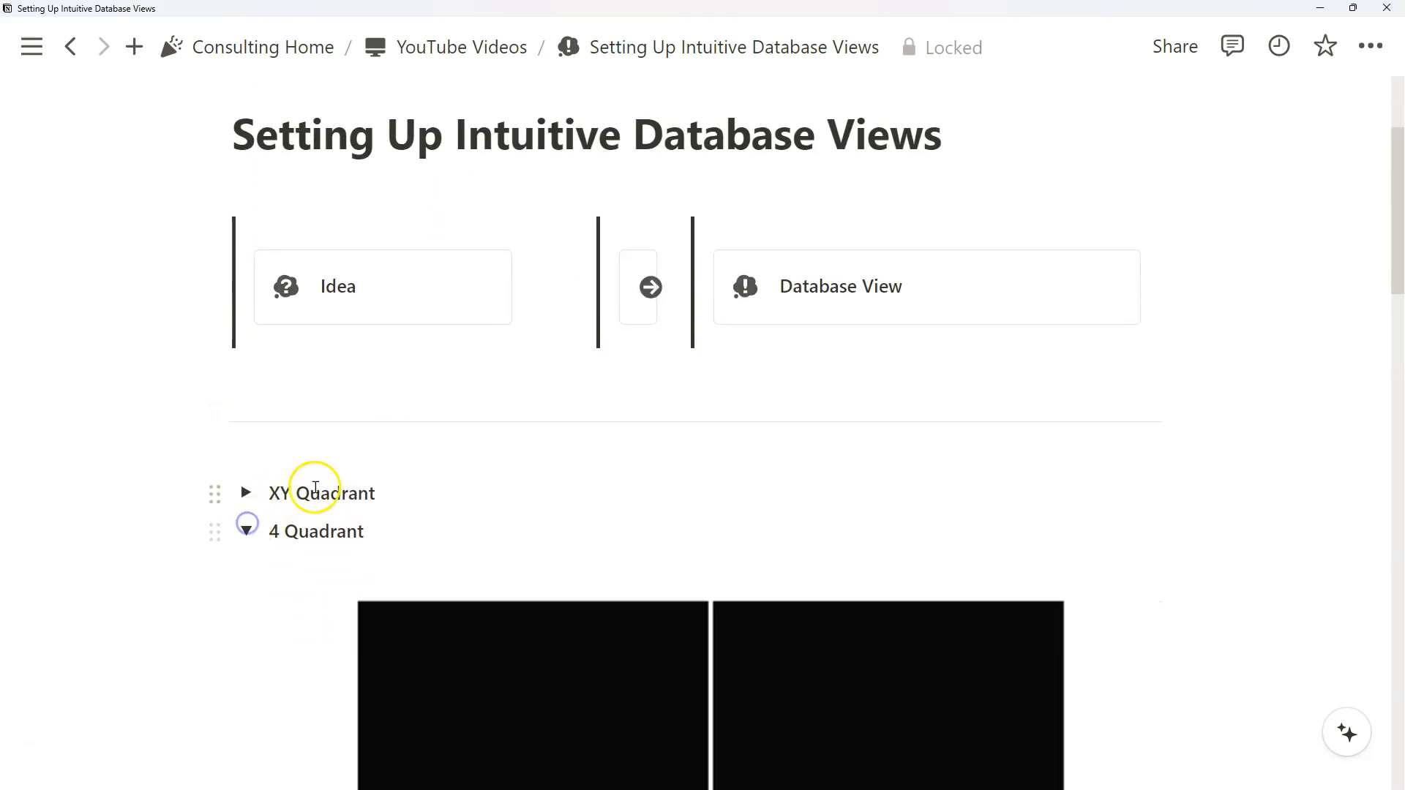
{"action": "scroll", "scroll_direction": "down", "scroll_amount": 3}
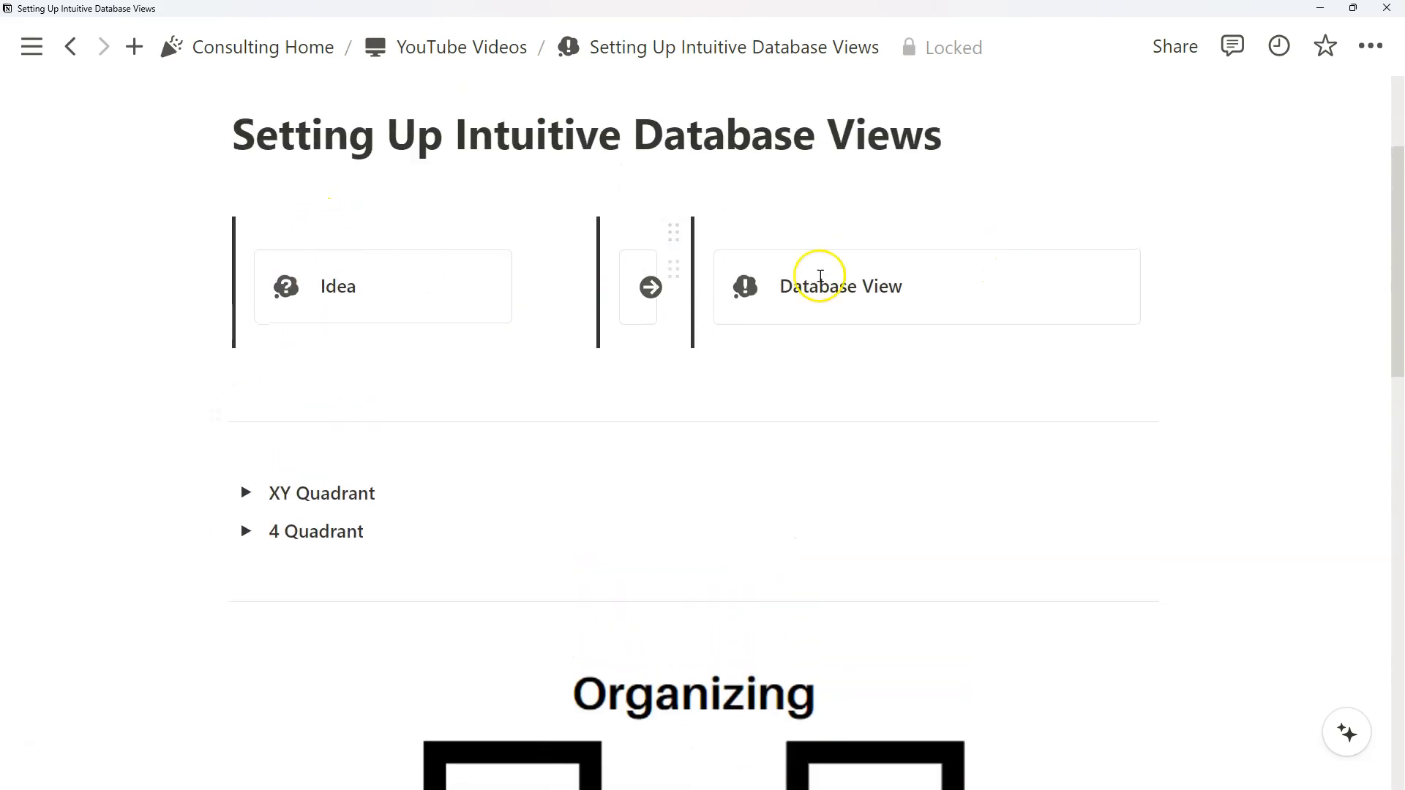
{"action": "scroll", "scroll_direction": "down", "scroll_amount": 3}
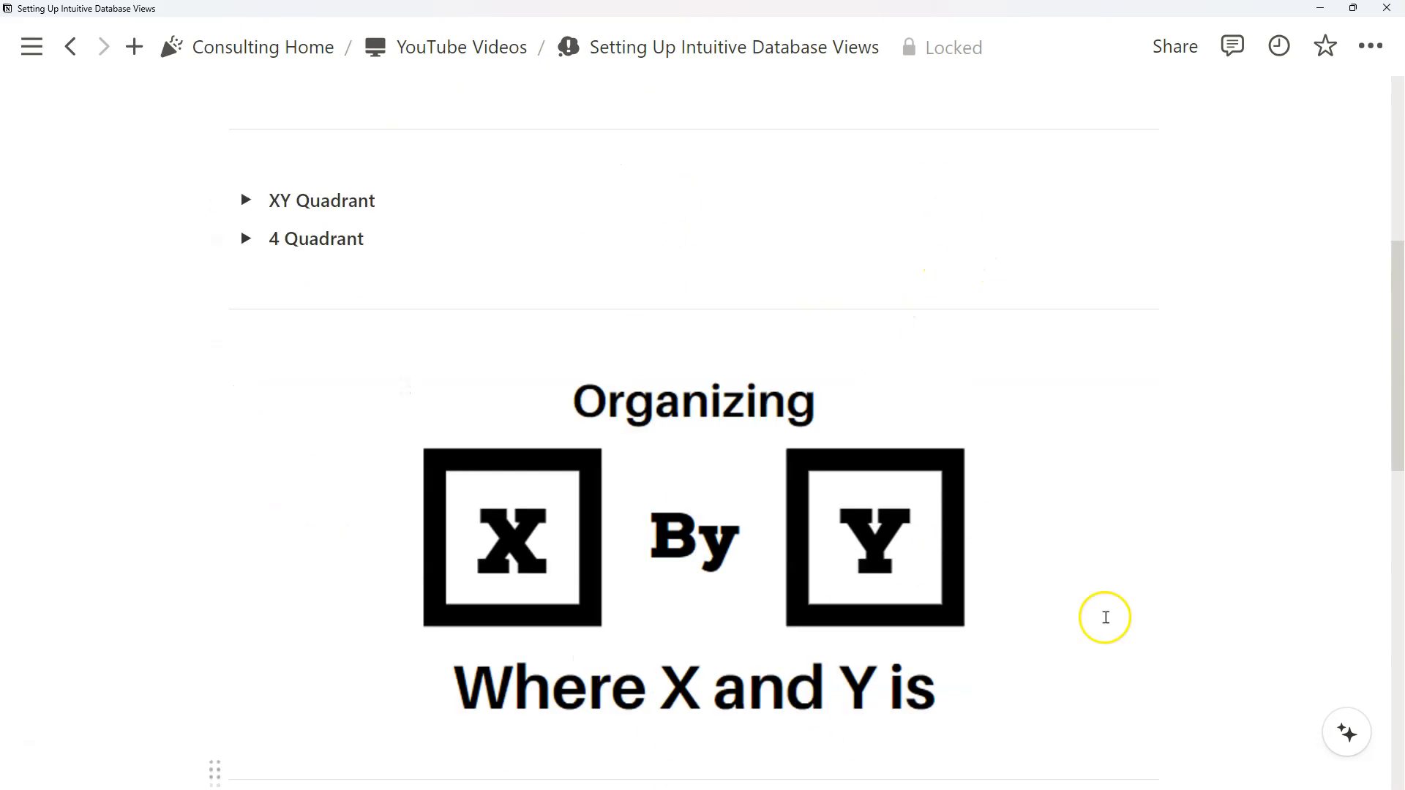
{"action": "mouse_move", "coordinate": [1259, 307]}
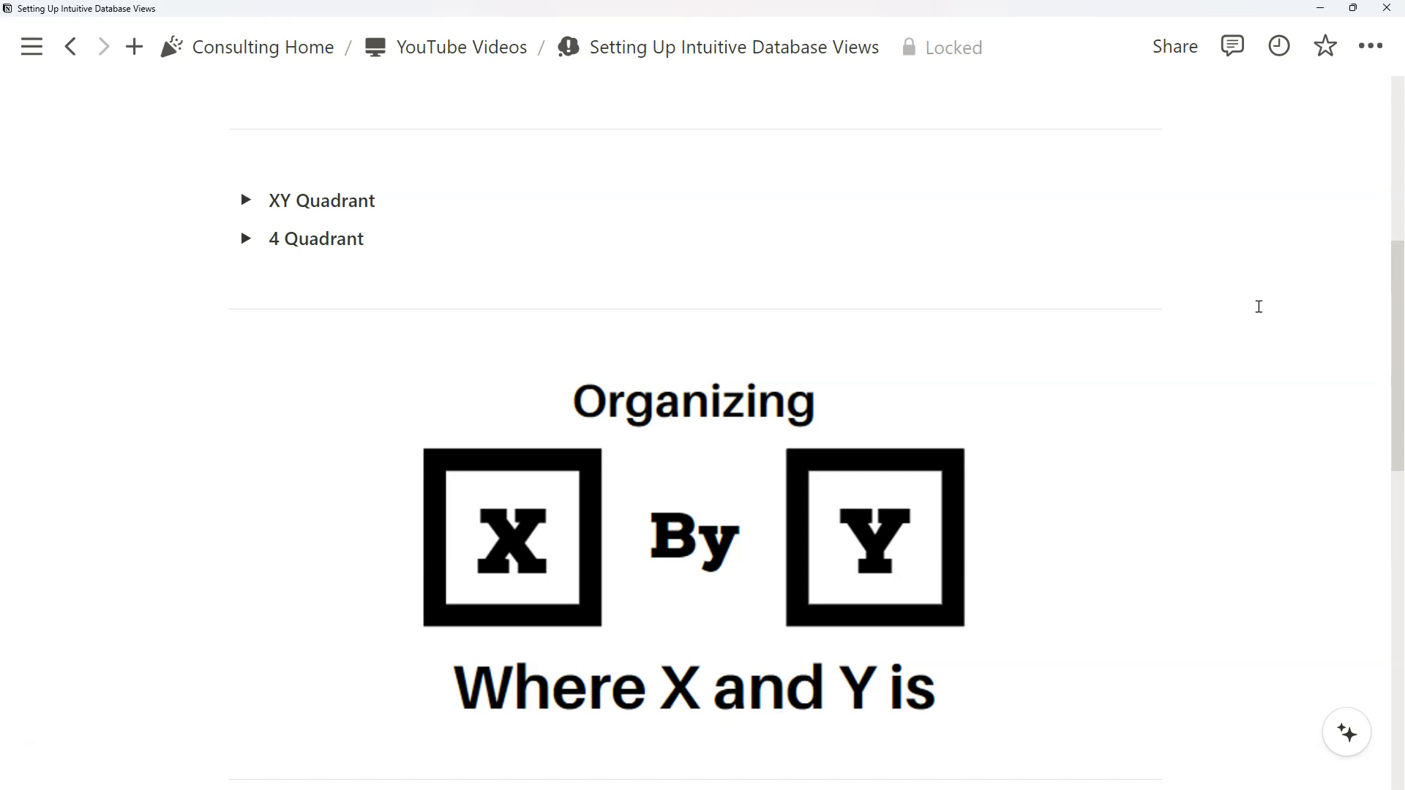
{"action": "scroll", "scroll_direction": "down", "scroll_amount": 3}
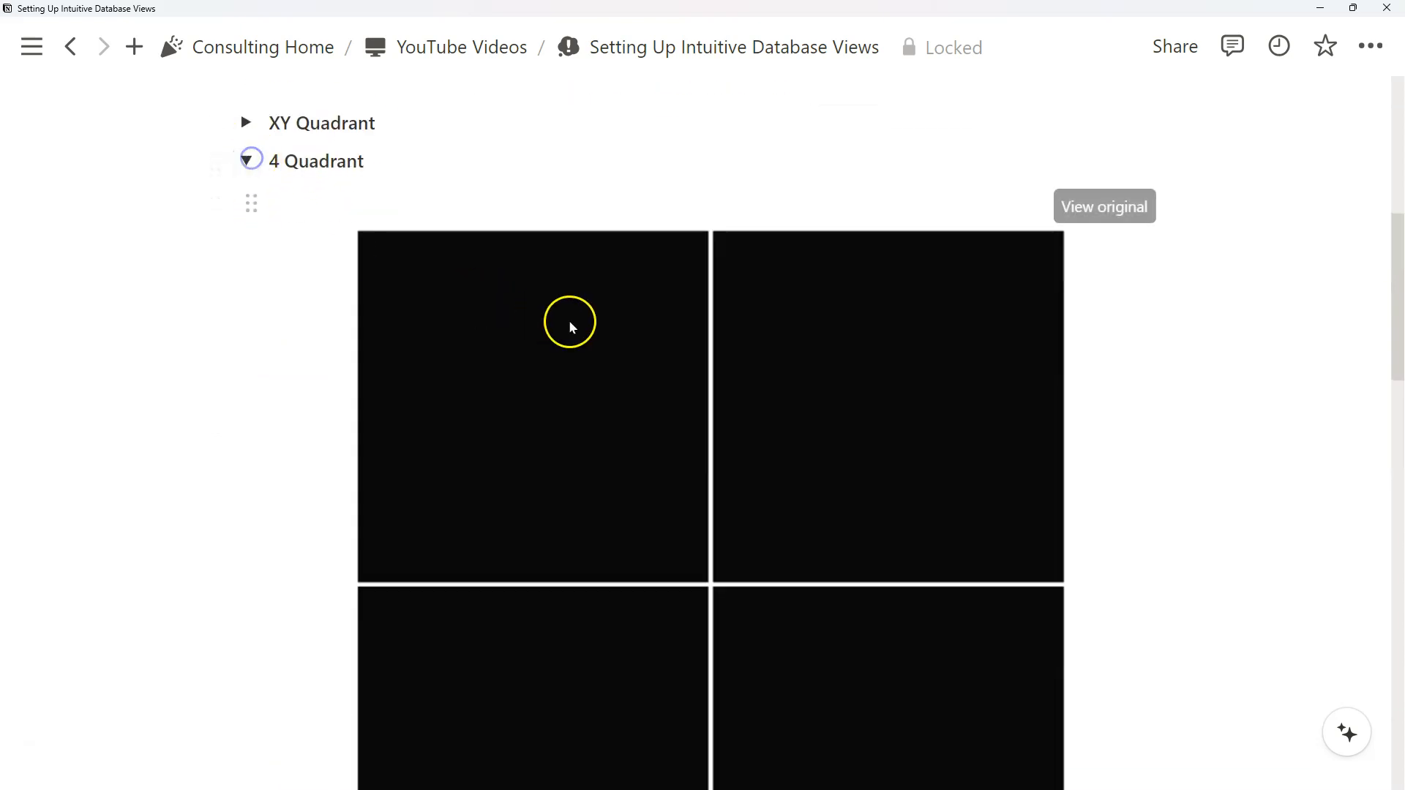
{"action": "scroll", "scroll_direction": "down", "scroll_amount": 3}
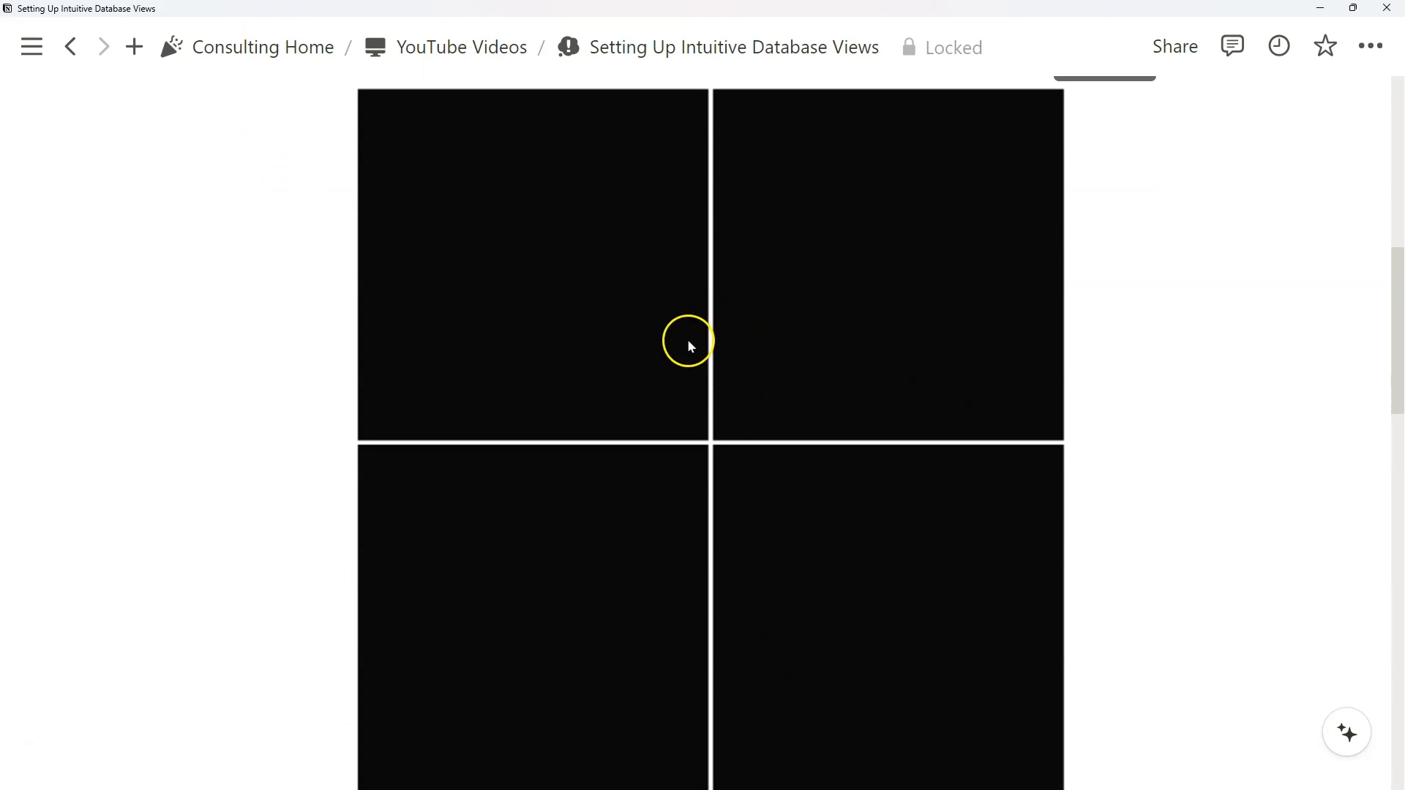
{"action": "scroll", "scroll_direction": "down", "scroll_amount": 3}
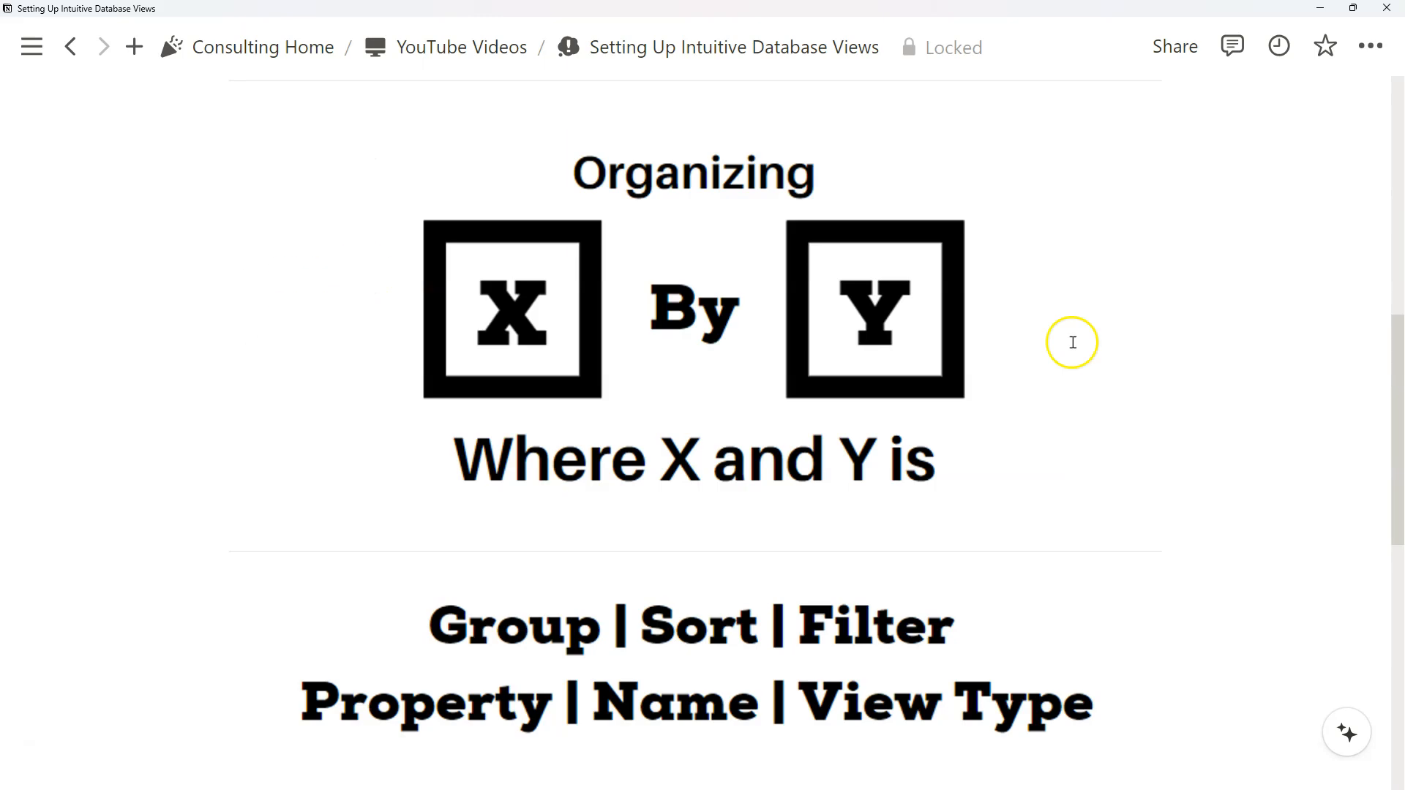
{"action": "mouse_move", "coordinate": [1072, 351]}
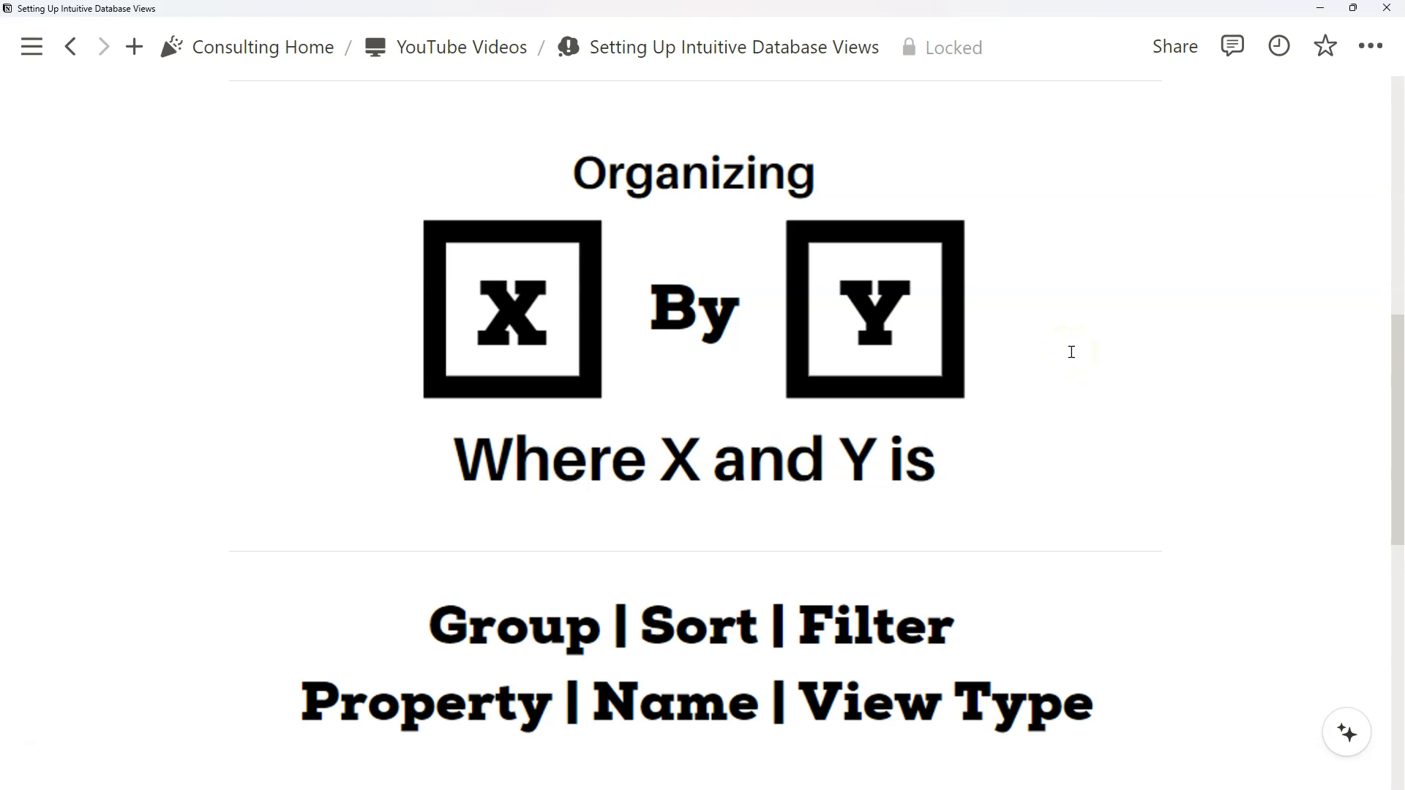
{"action": "mouse_move", "coordinate": [750, 713]}
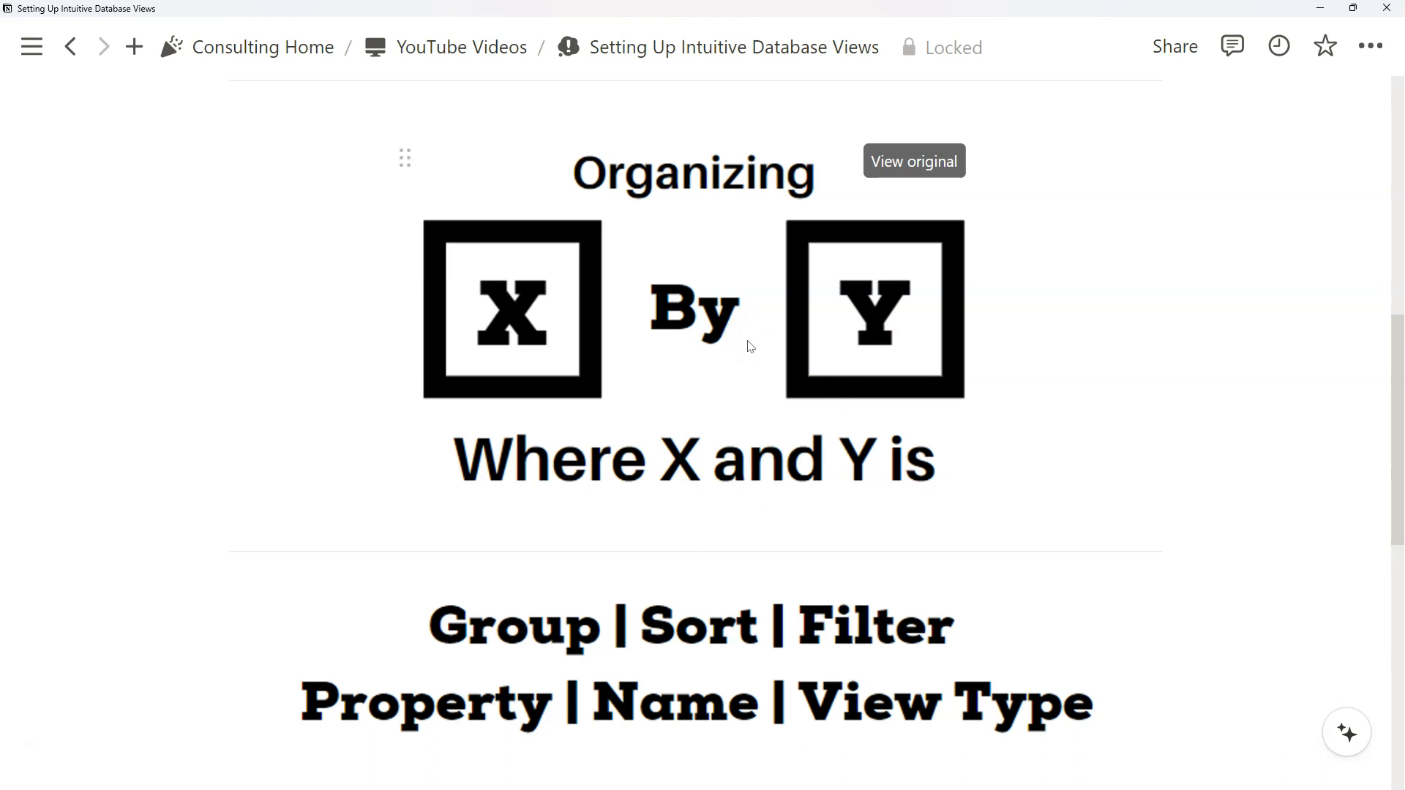
{"action": "scroll", "scroll_direction": "down", "scroll_amount": 3}
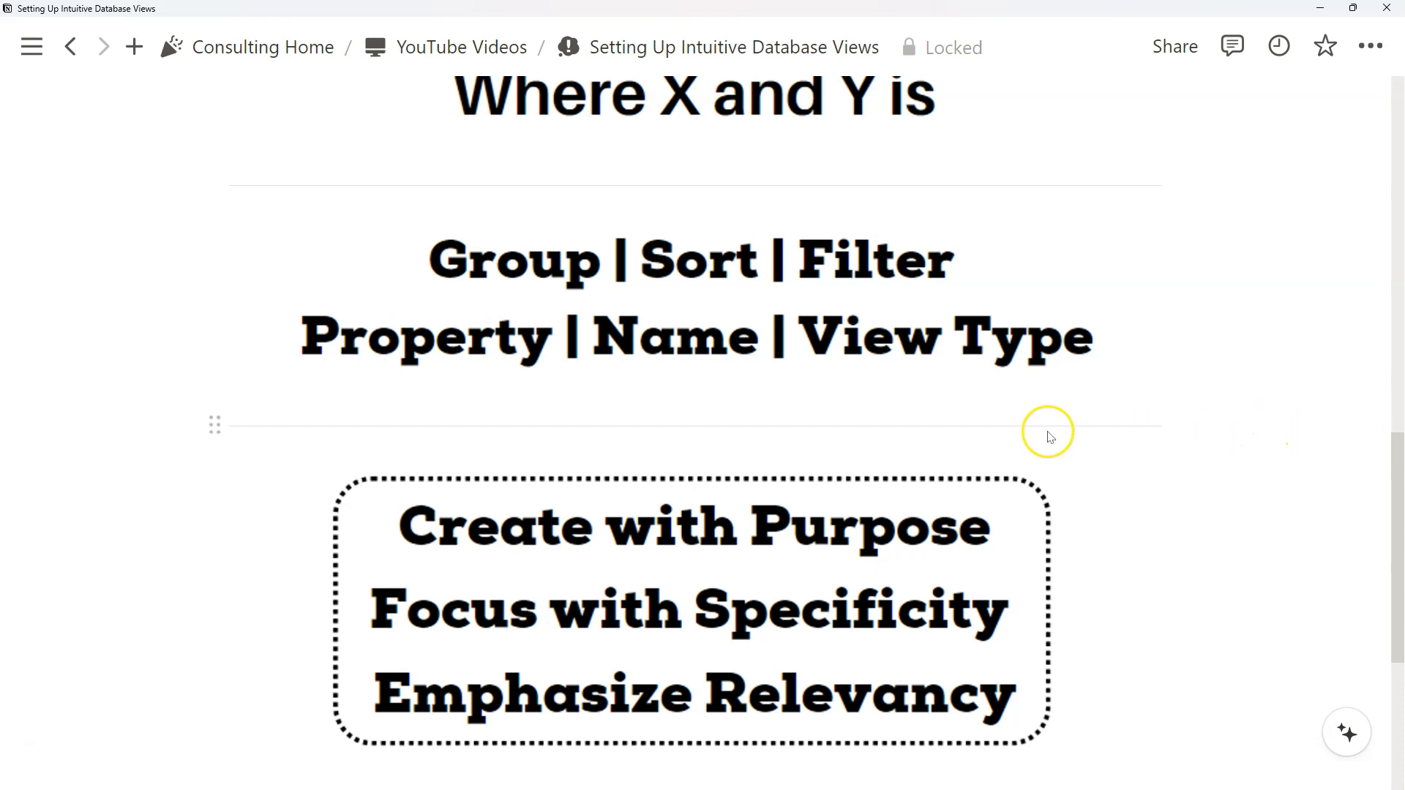
{"action": "mouse_move", "coordinate": [1108, 437]}
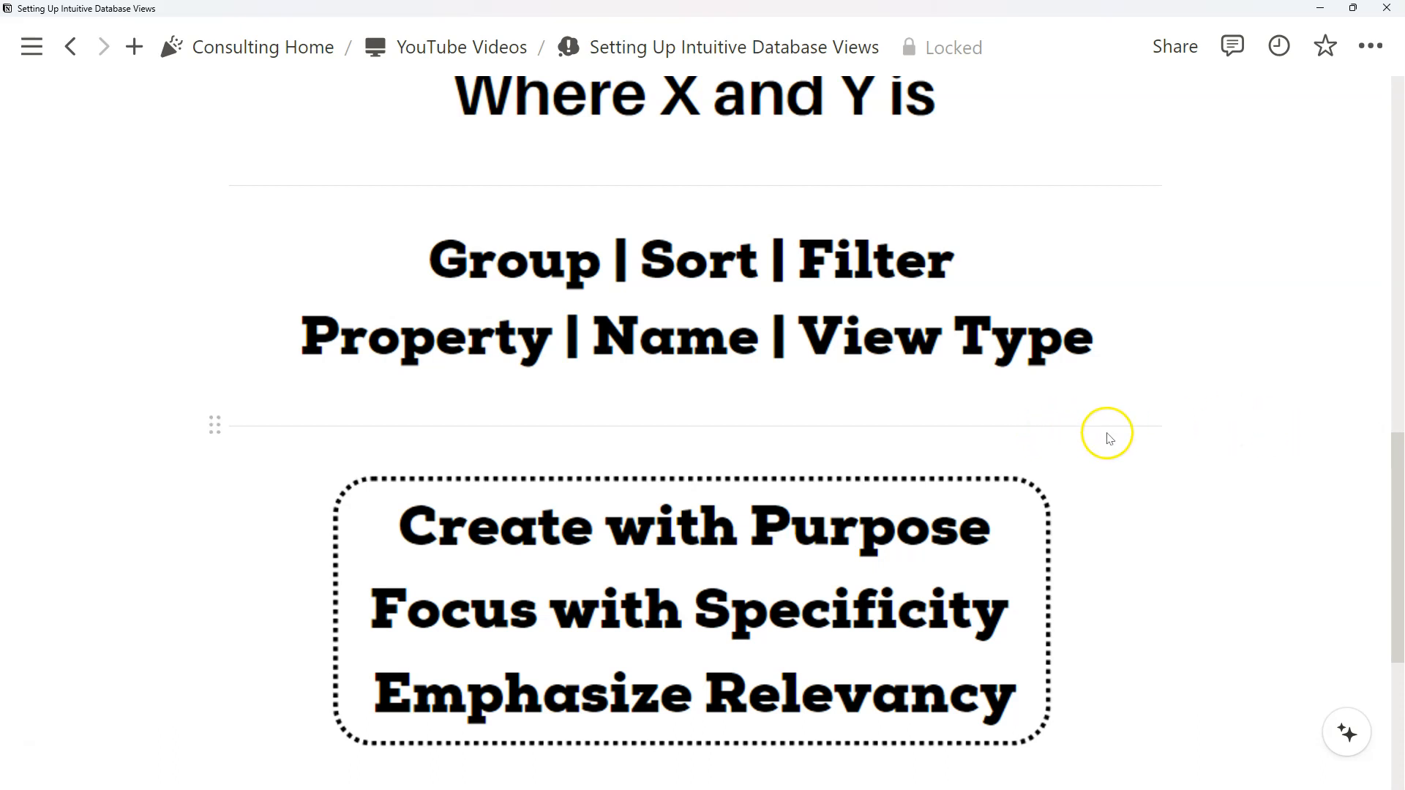
{"action": "scroll", "scroll_direction": "down", "scroll_amount": 3}
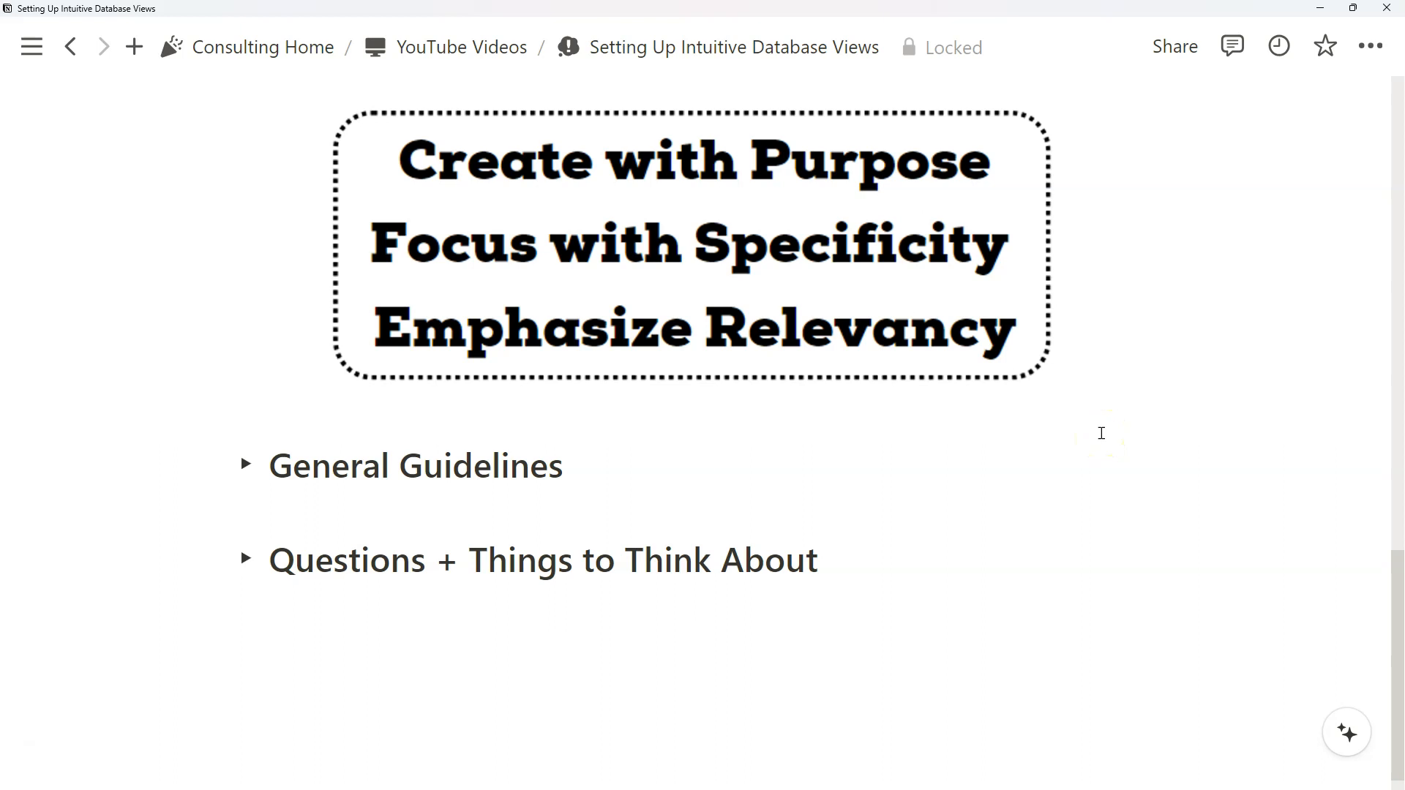
Expand General Guidelines to show its four bullets on choosing X and Y variables and views
{"action": "left_click", "coordinate": [246, 465]}
{"action": "type", "text": "/database"}
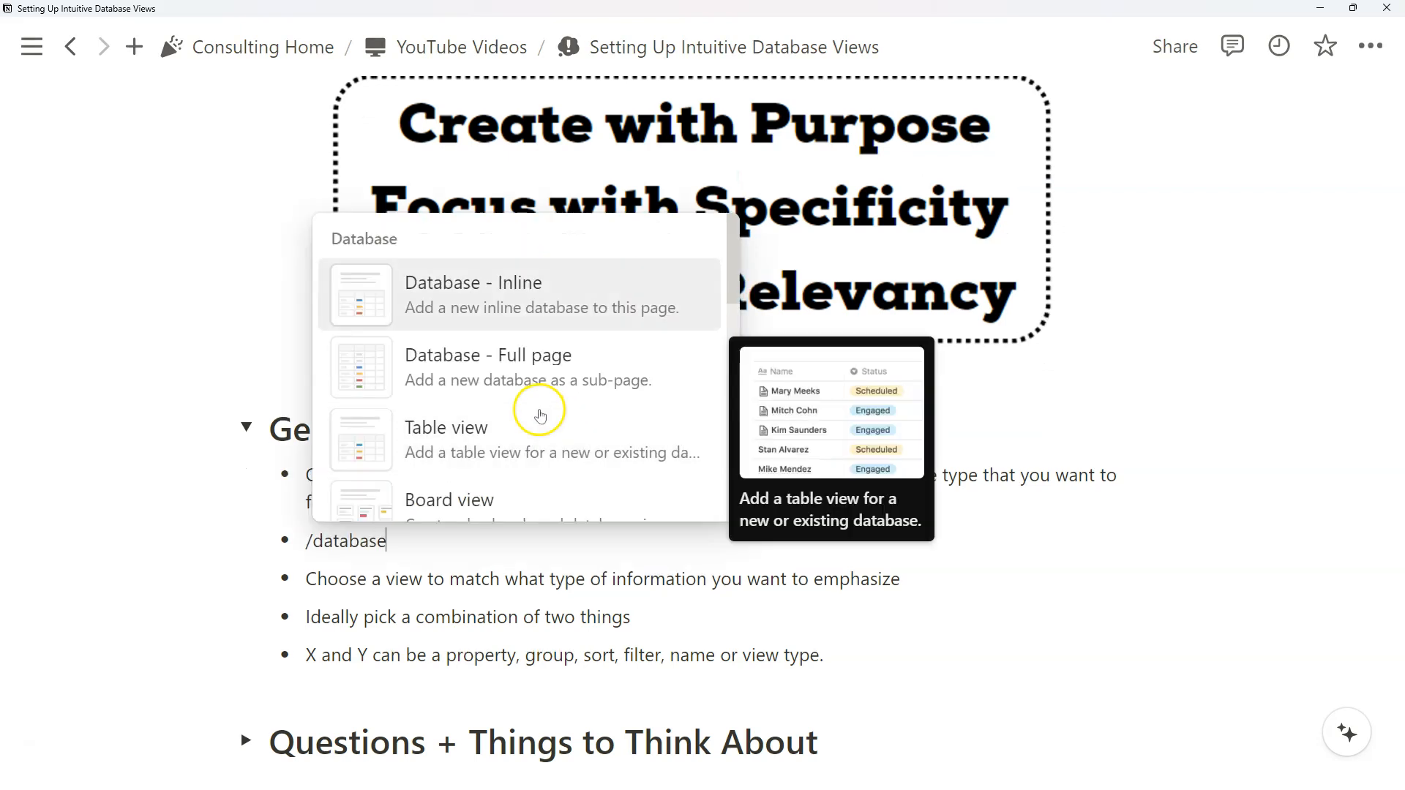
{"action": "mouse_move", "coordinate": [520, 296]}
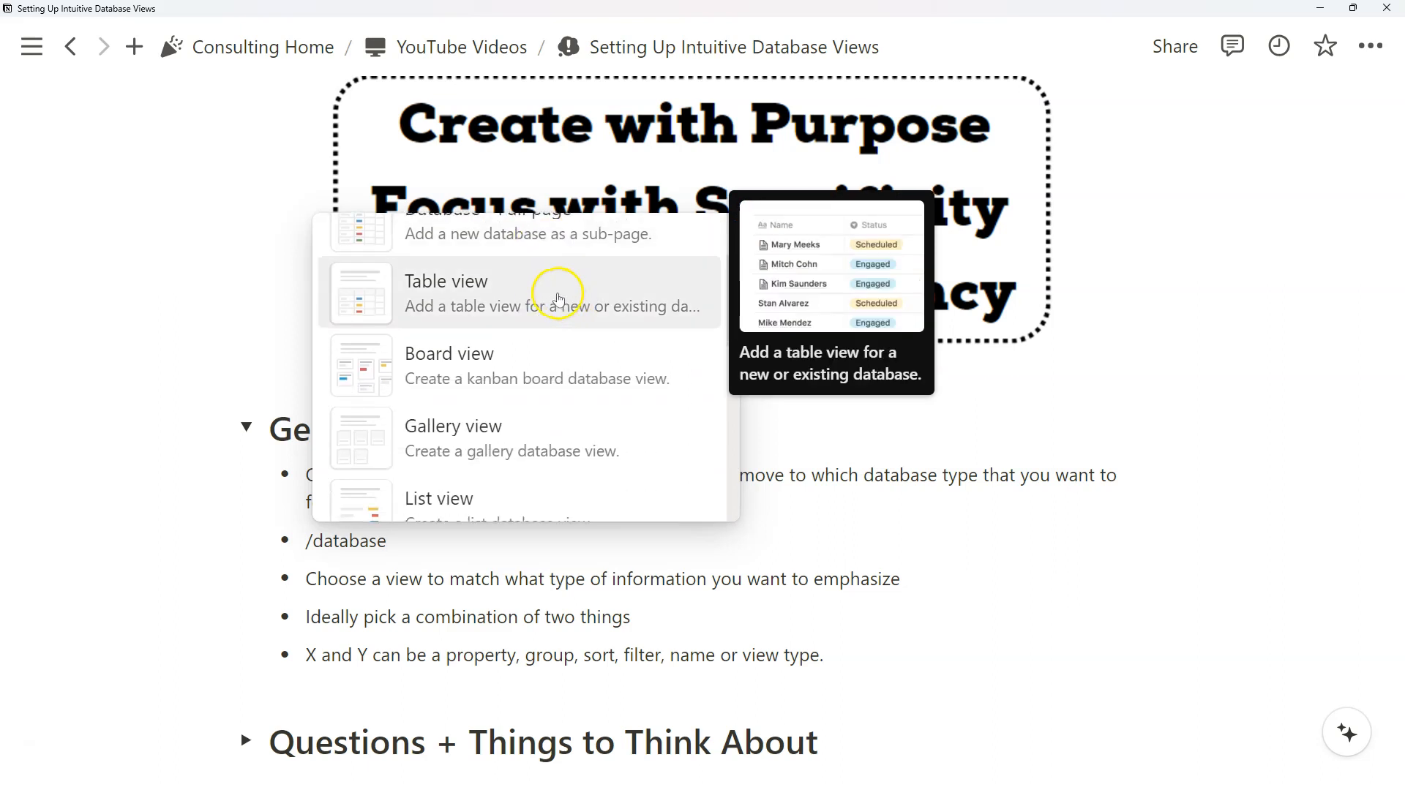
{"action": "scroll", "scroll_direction": "down", "scroll_amount": 3}
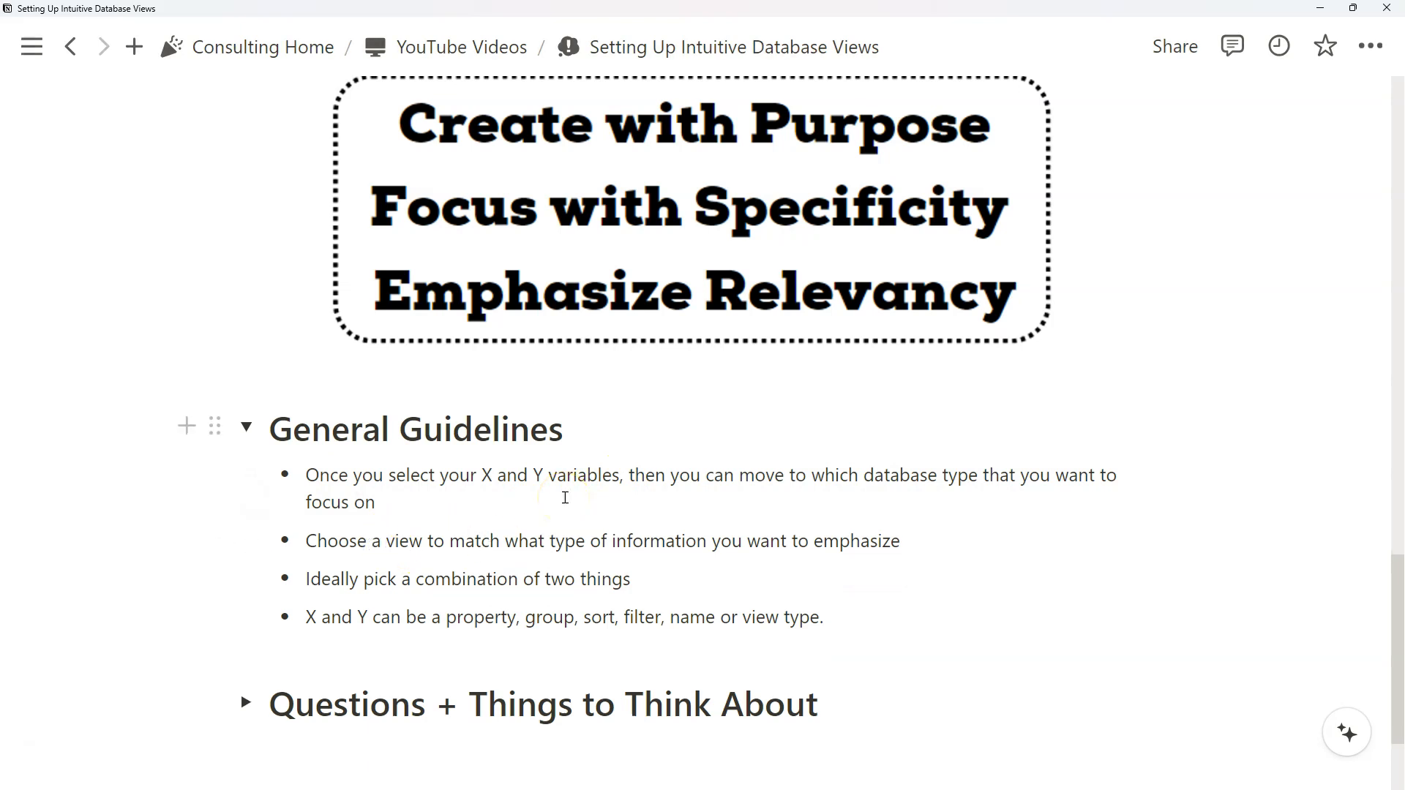
{"action": "left_click", "coordinate": [374, 502]}
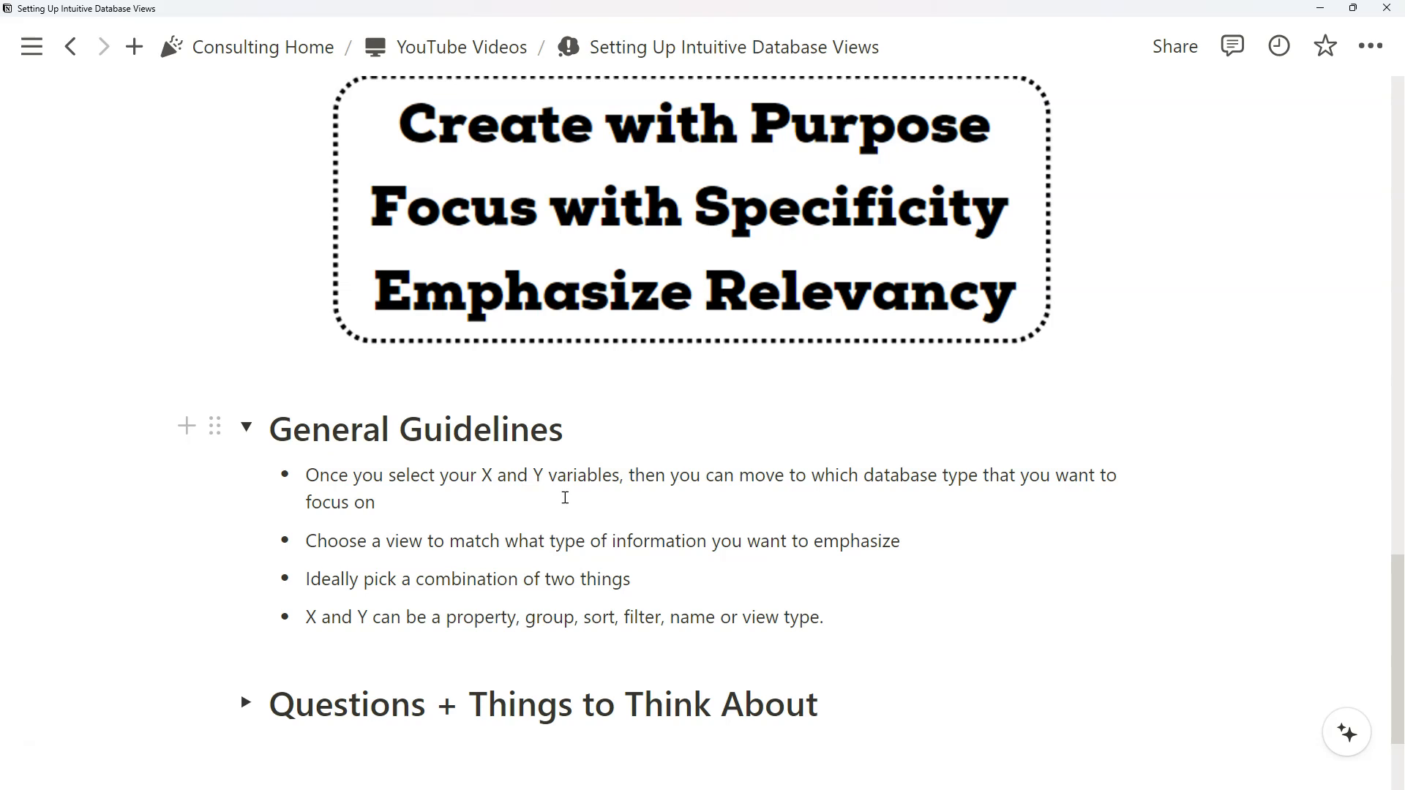
{"action": "left_click", "coordinate": [374, 502]}
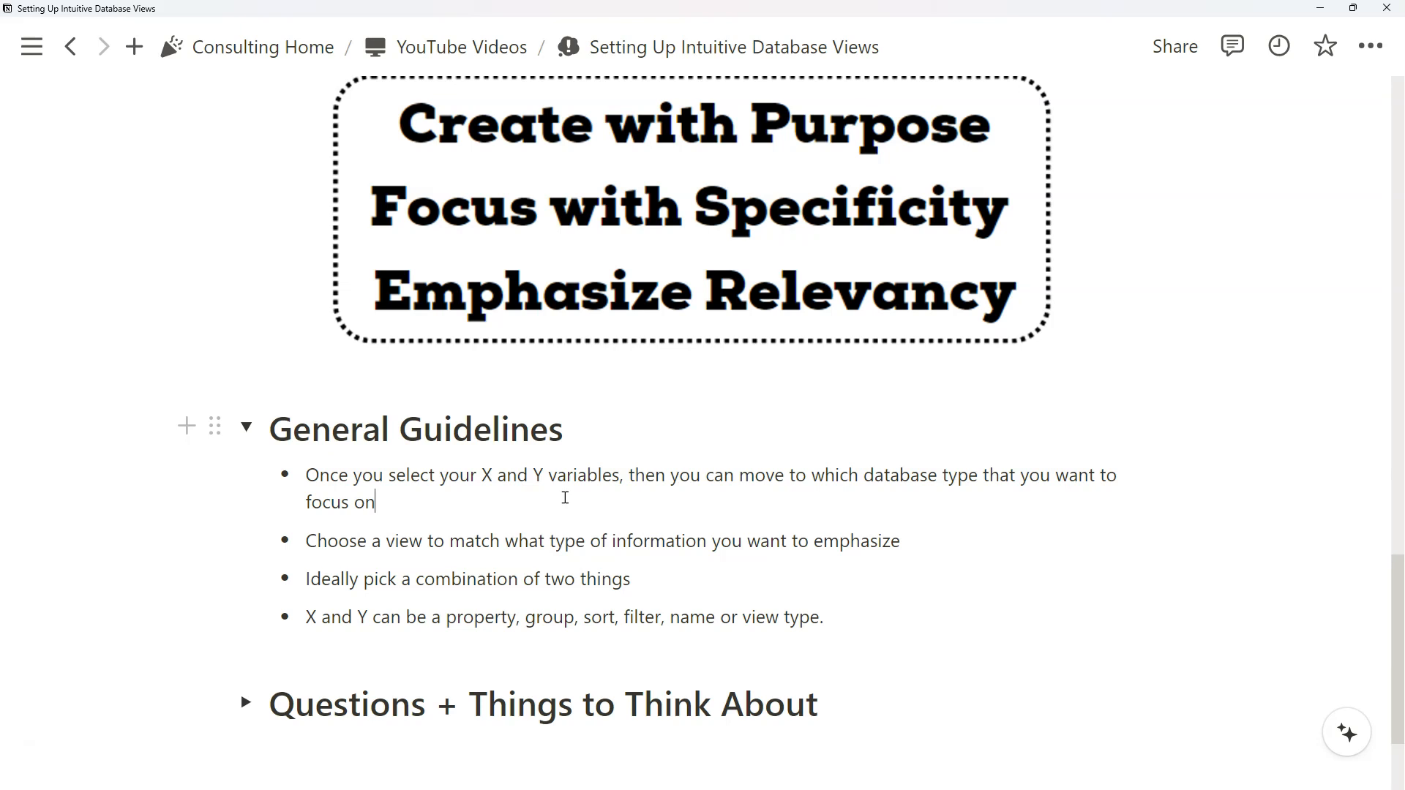
{"action": "scroll", "scroll_direction": "up", "scroll_amount": 3}
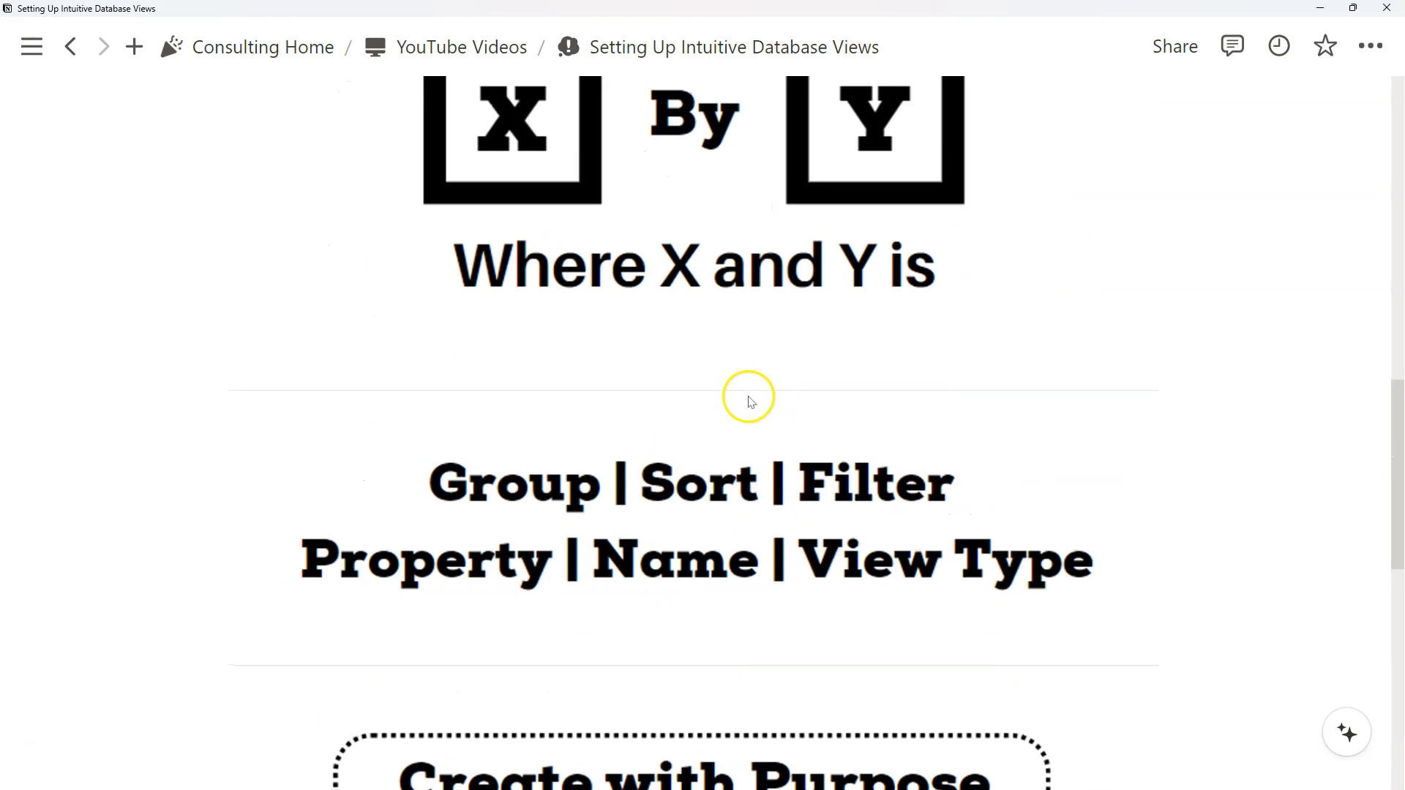
{"action": "scroll", "scroll_direction": "up", "scroll_amount": 3}
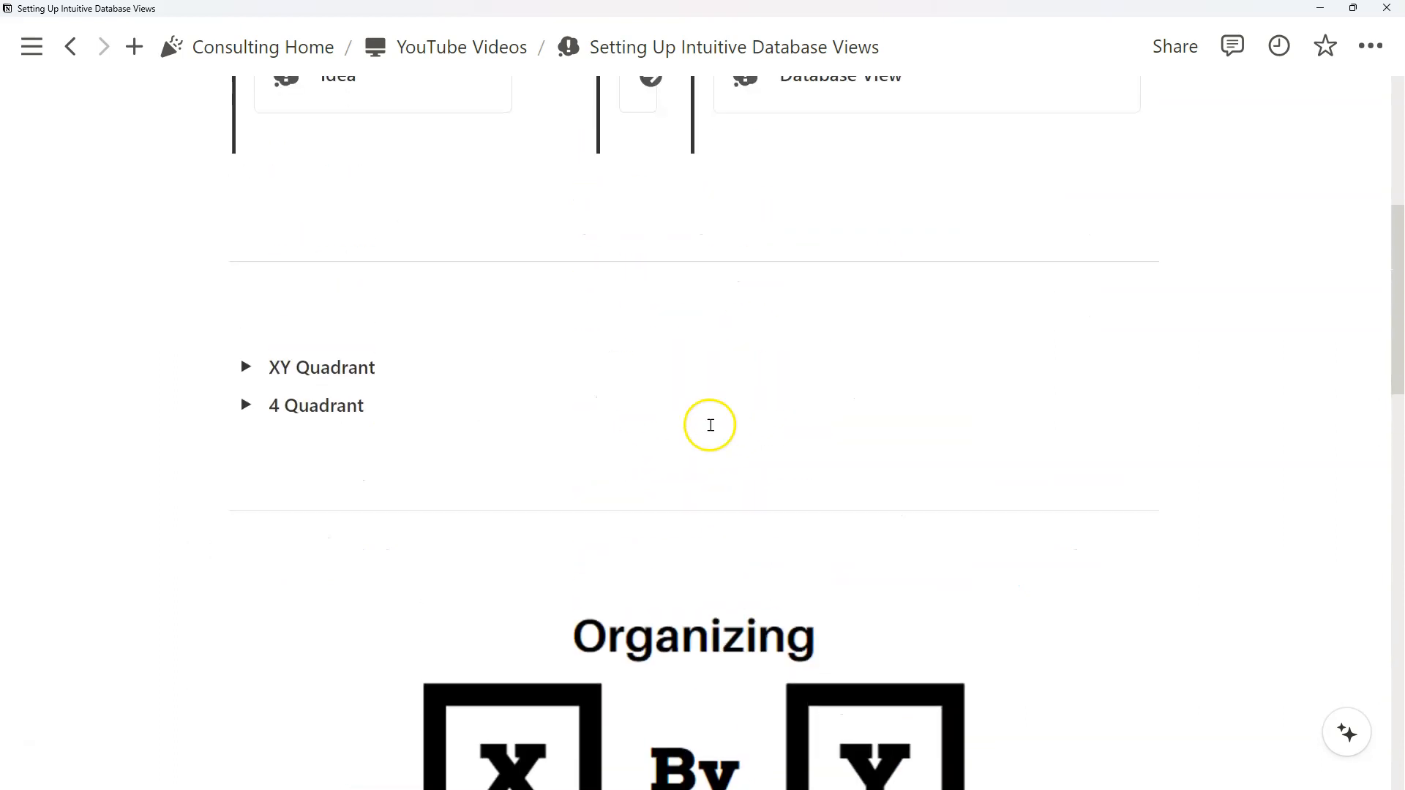
{"action": "scroll", "scroll_direction": "down", "scroll_amount": 3}
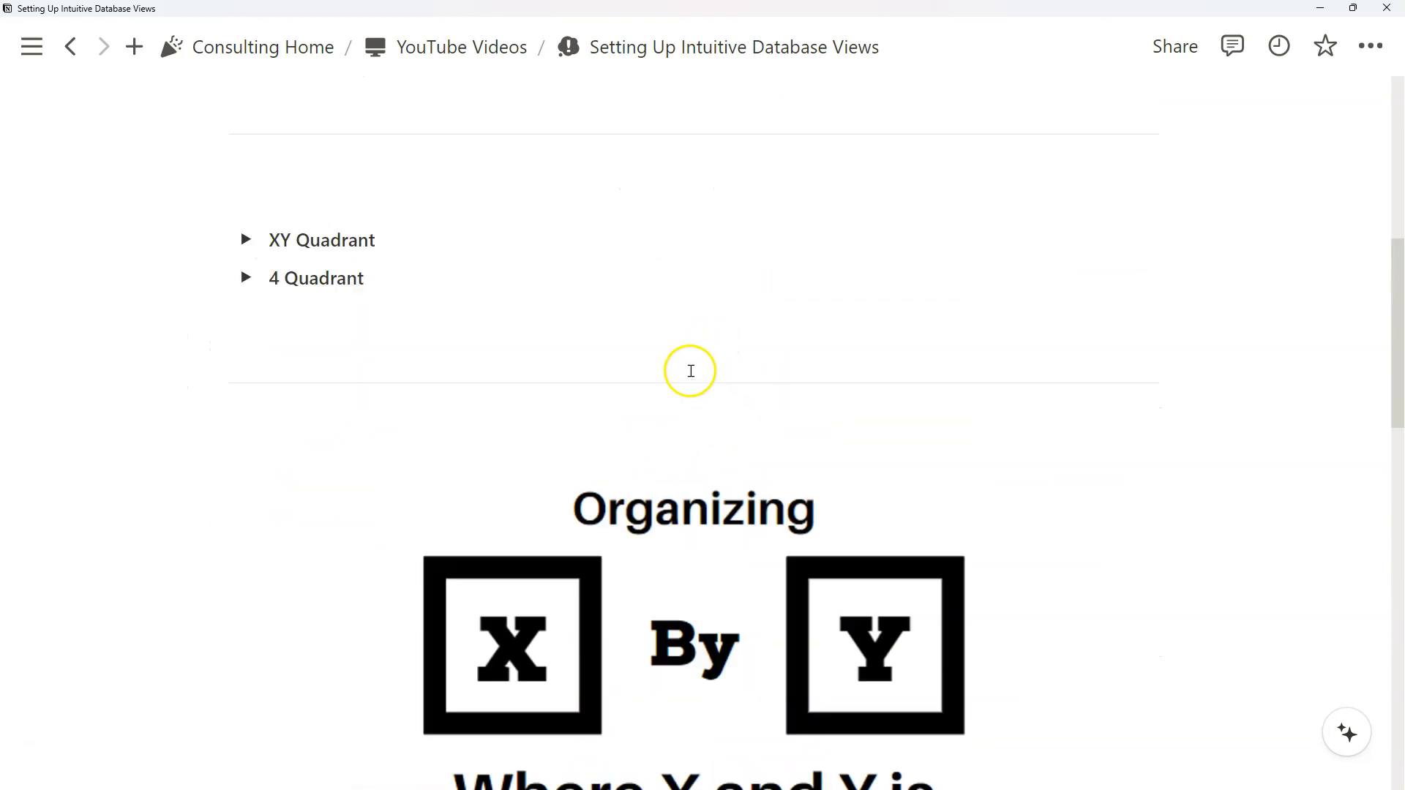
{"action": "scroll", "scroll_direction": "down", "scroll_amount": 3}
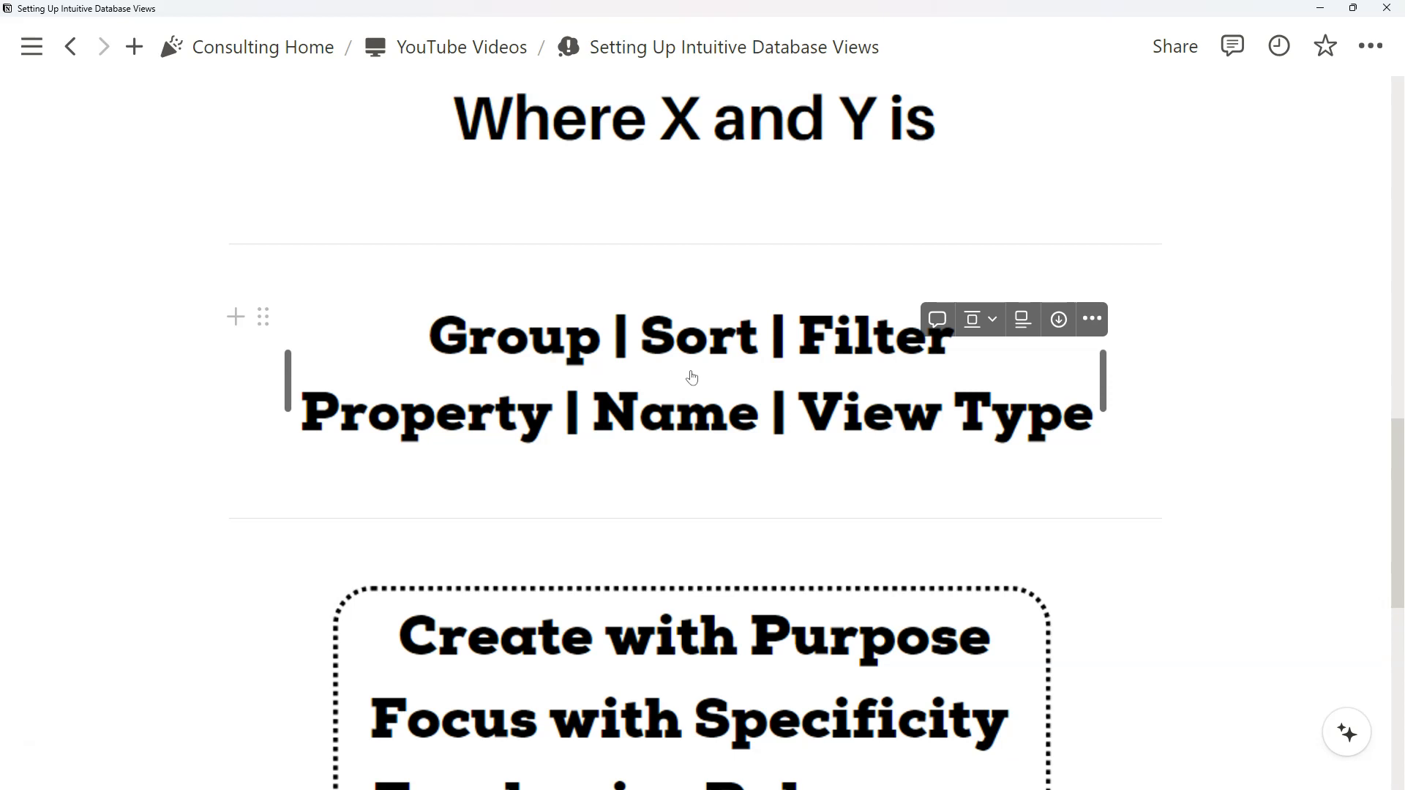
{"action": "scroll", "scroll_direction": "down", "scroll_amount": 3}
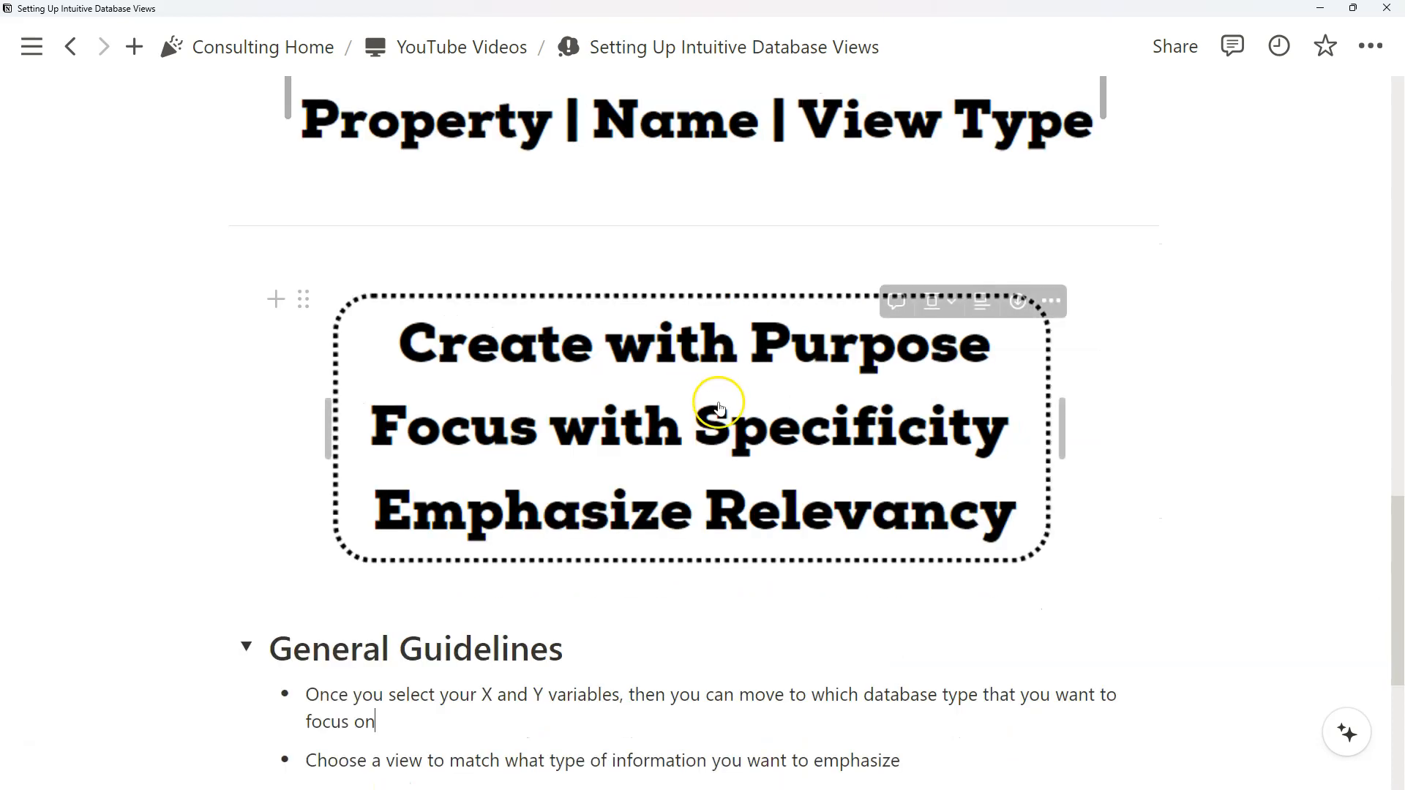
{"action": "scroll", "scroll_direction": "down", "scroll_amount": 3}
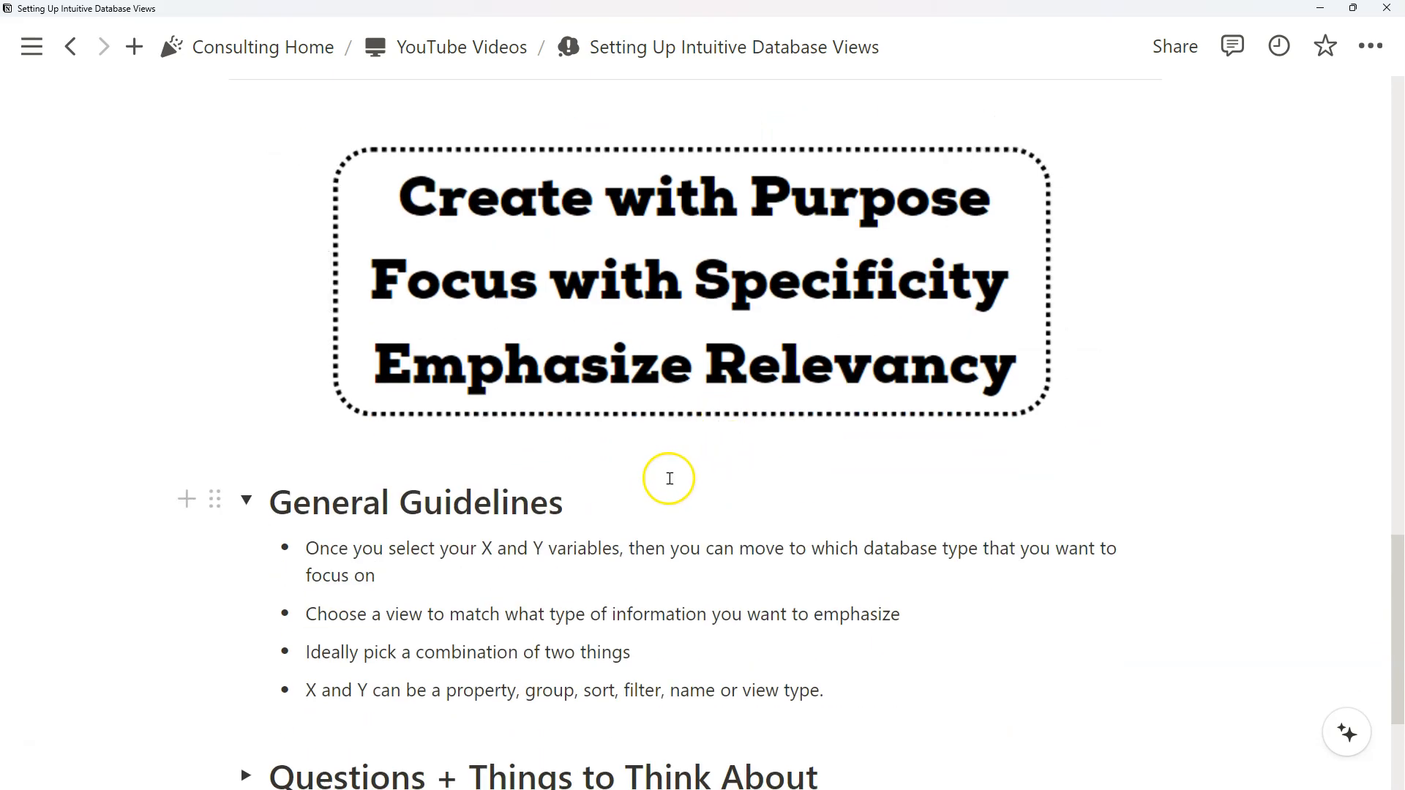
{"action": "mouse_move", "coordinate": [591, 534]}
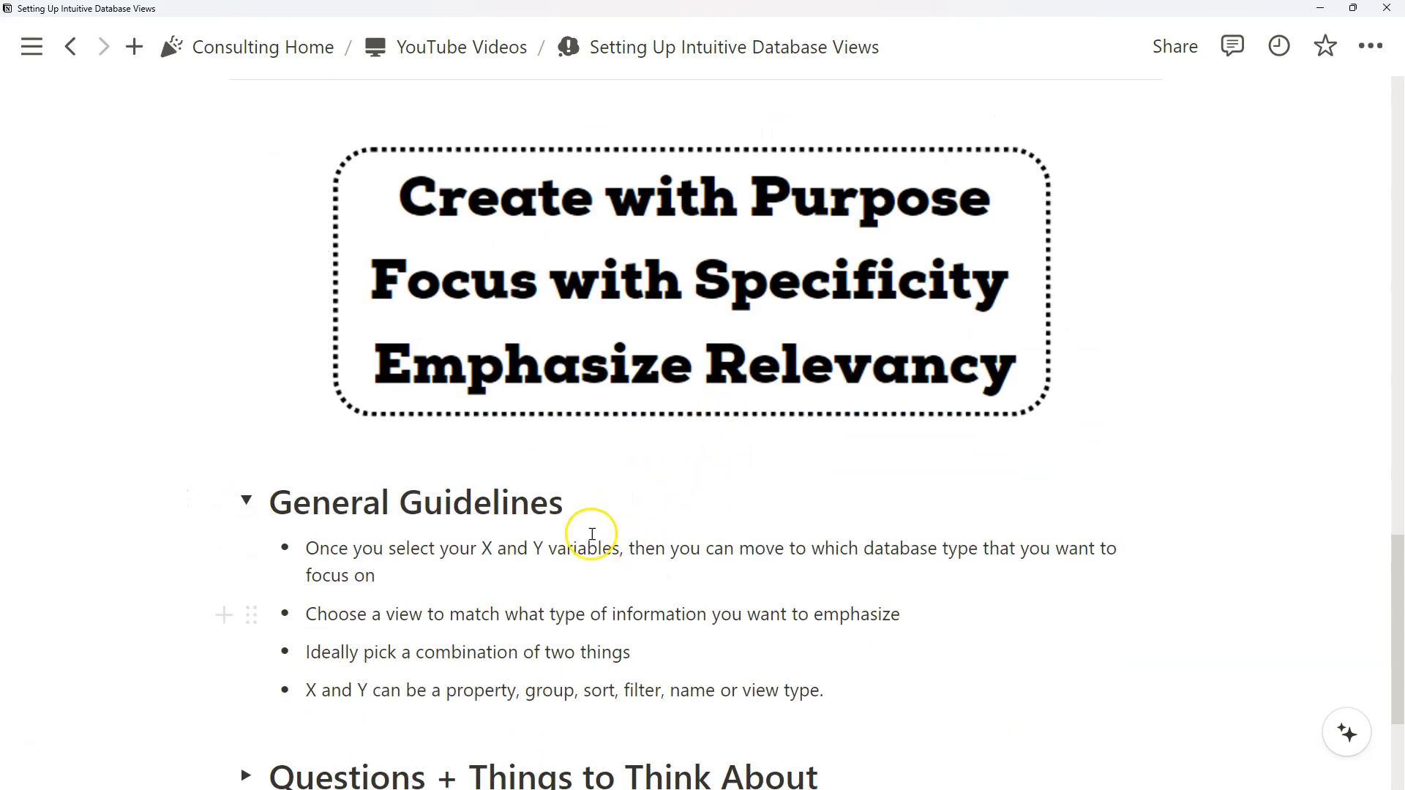
{"action": "left_click", "coordinate": [245, 502]}
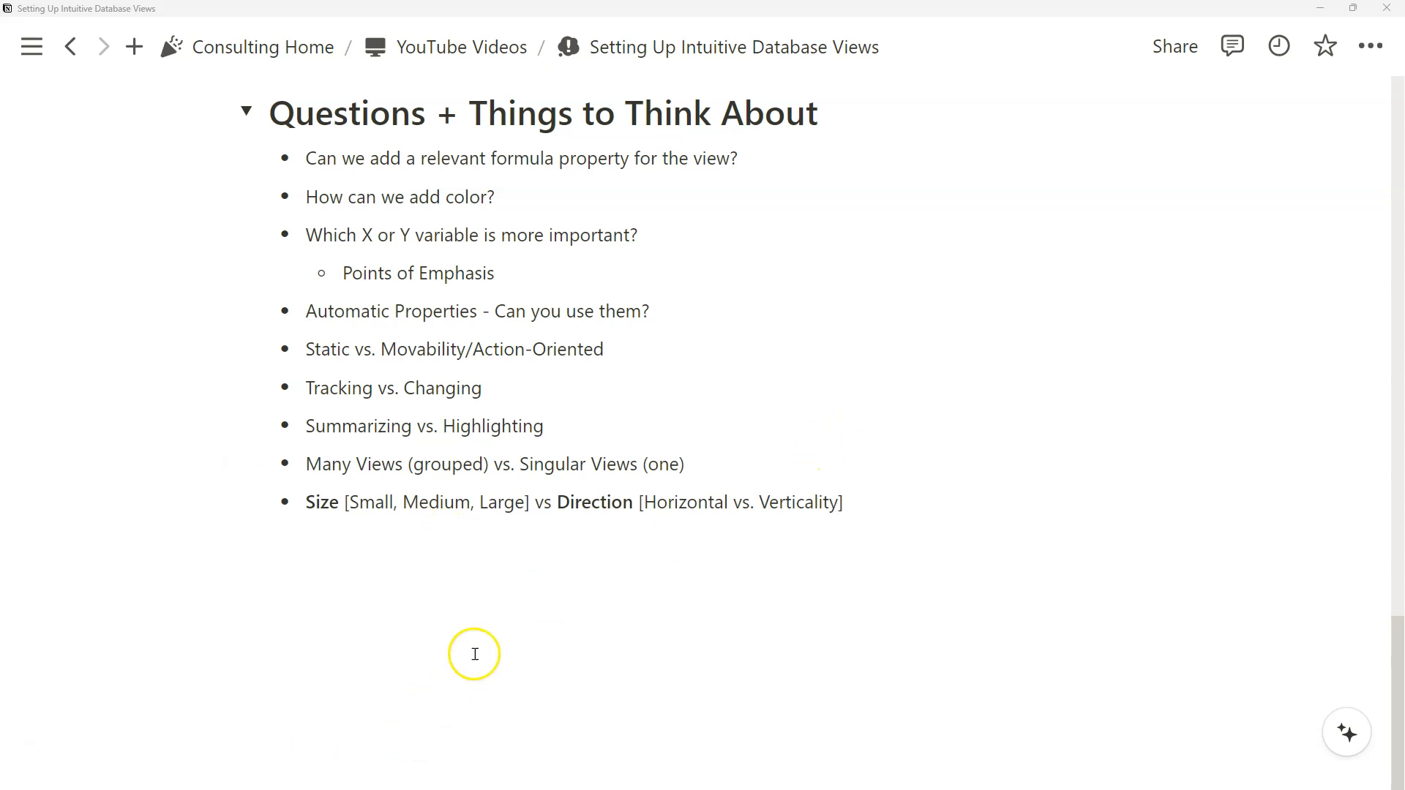
{"action": "mouse_move", "coordinate": [521, 655]}
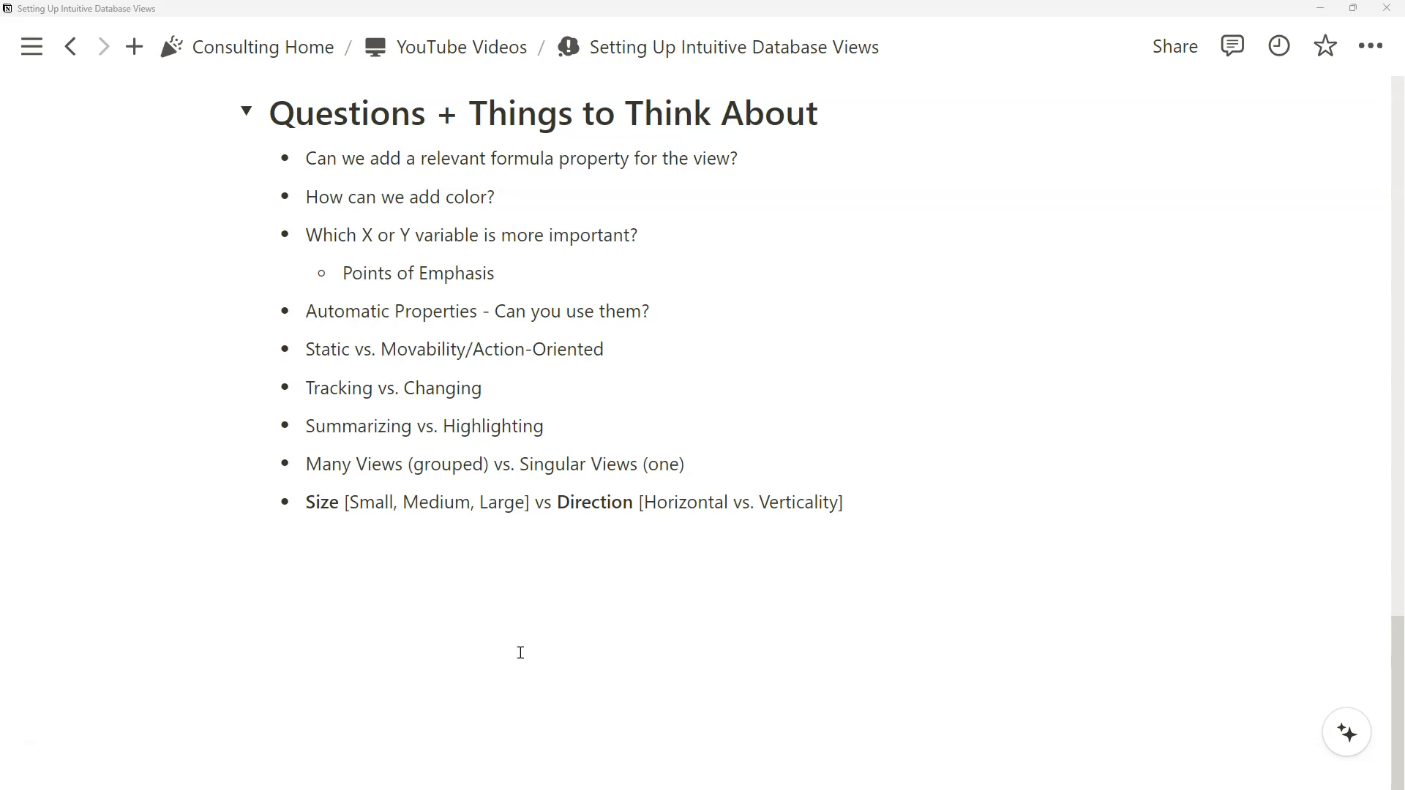
Collapse General Guidelines and bring the Organizing X by Y graphic with Group | Sort | Filter into view
{"action": "left_click", "coordinate": [523, 689]}
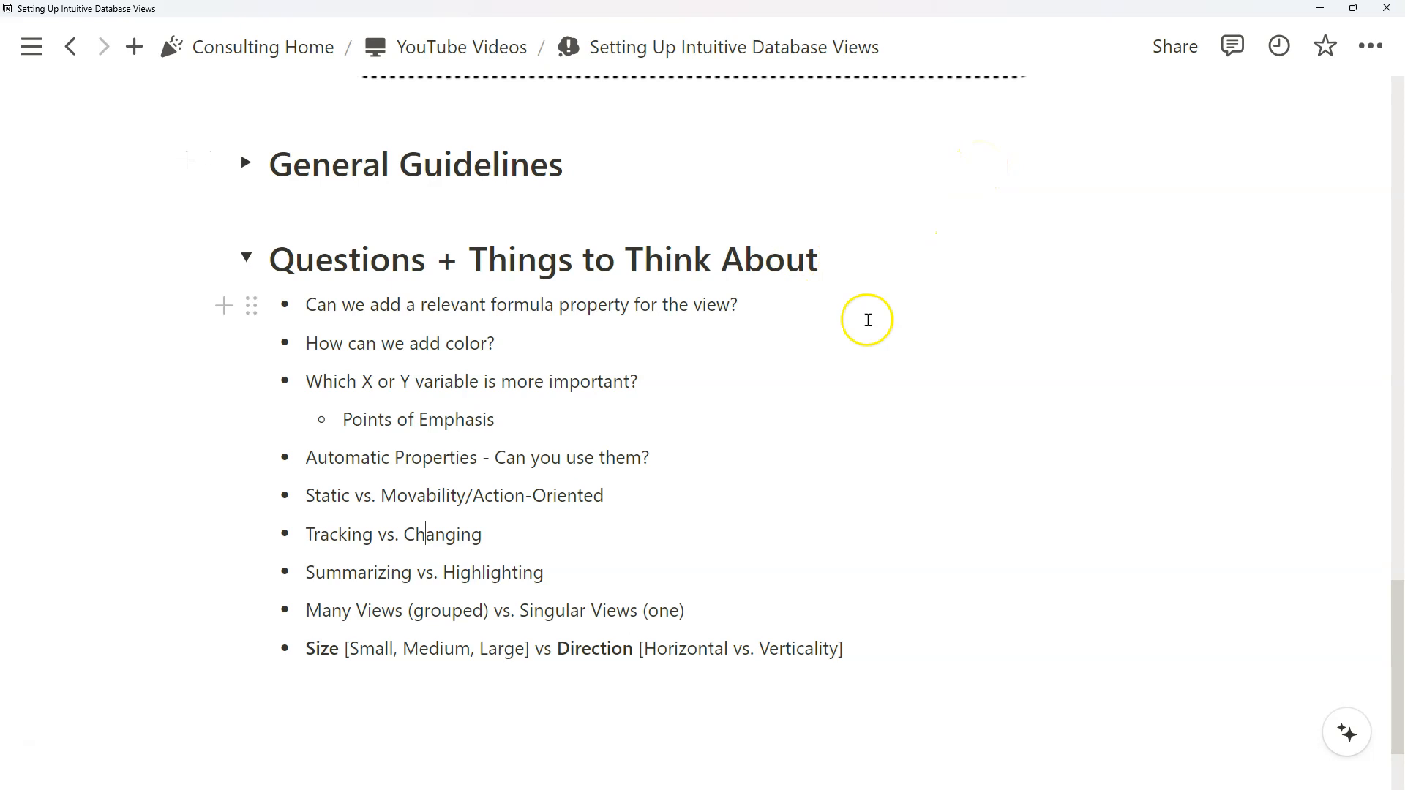
{"action": "scroll", "scroll_direction": "down", "scroll_amount": 3}
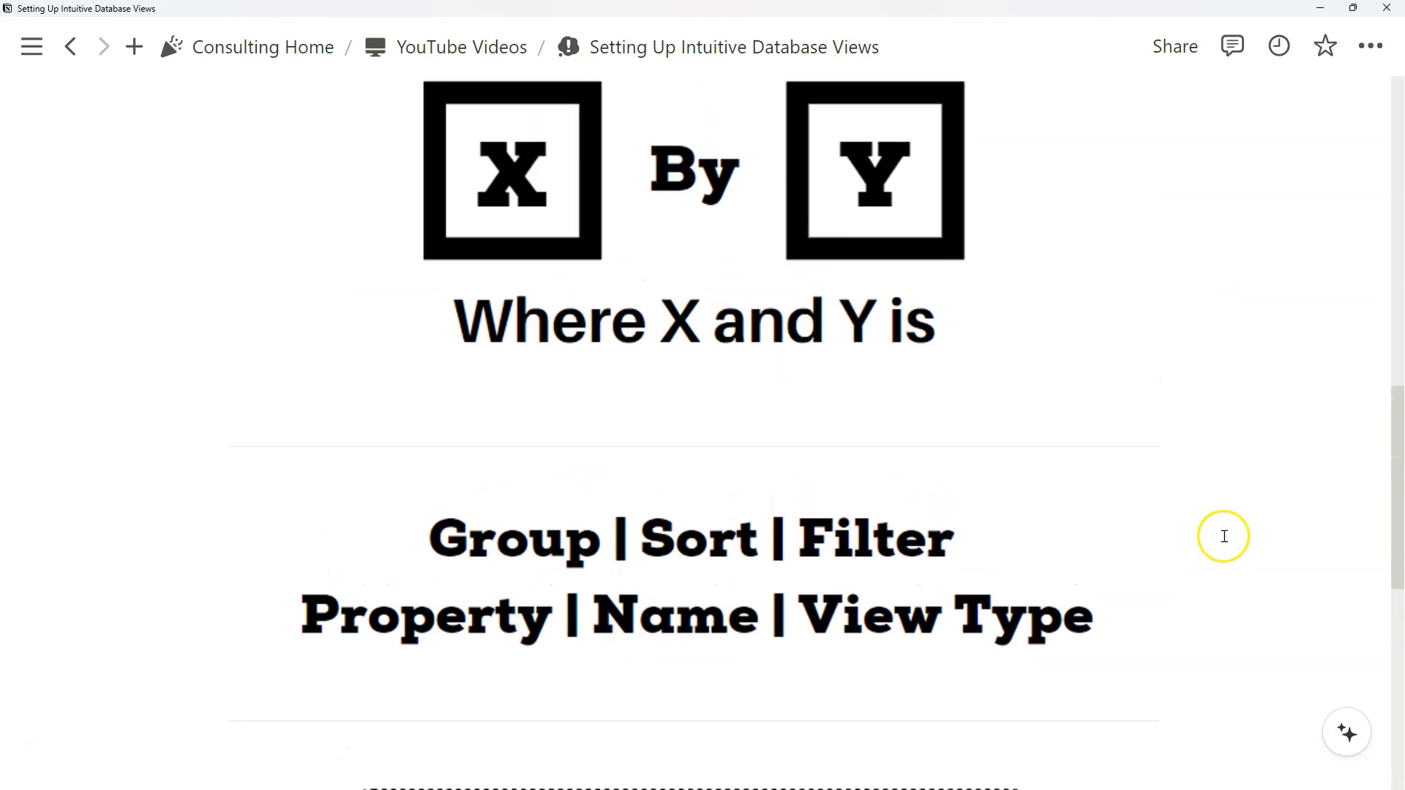
Expand the XY Quadrant section to view its x-y grid
{"action": "scroll", "scroll_direction": "down", "scroll_amount": 3}
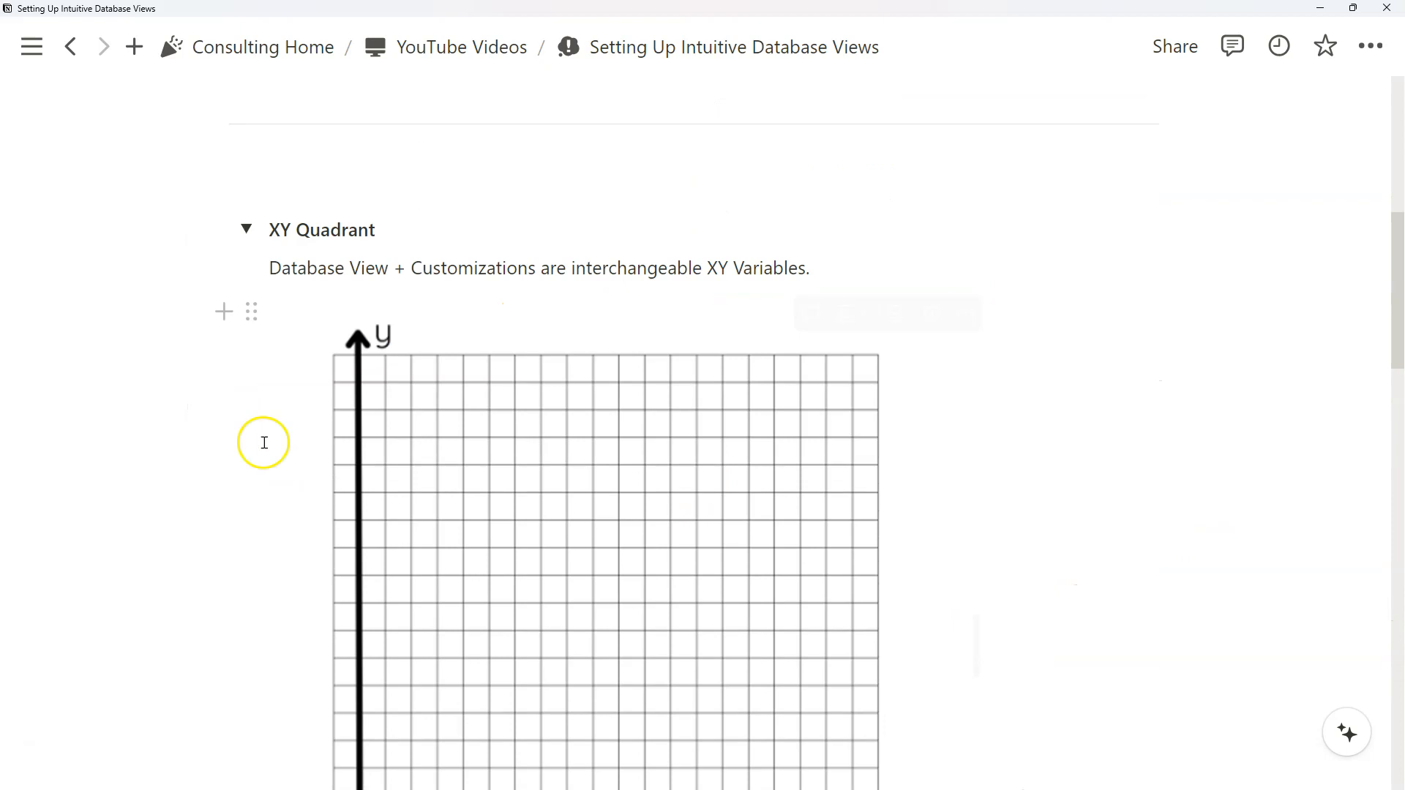
{"action": "scroll", "scroll_direction": "down", "scroll_amount": 3}
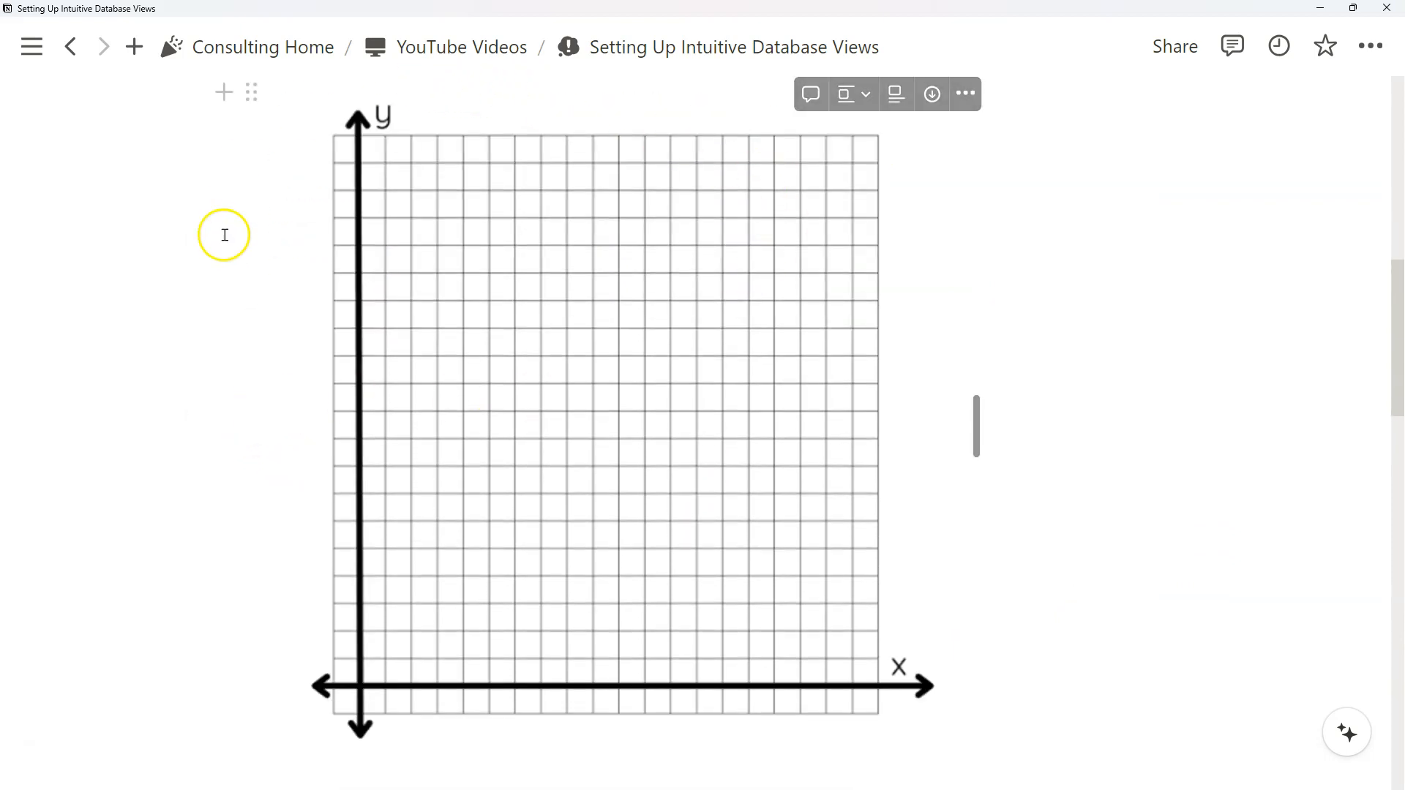
{"action": "mouse_move", "coordinate": [426, 24]}
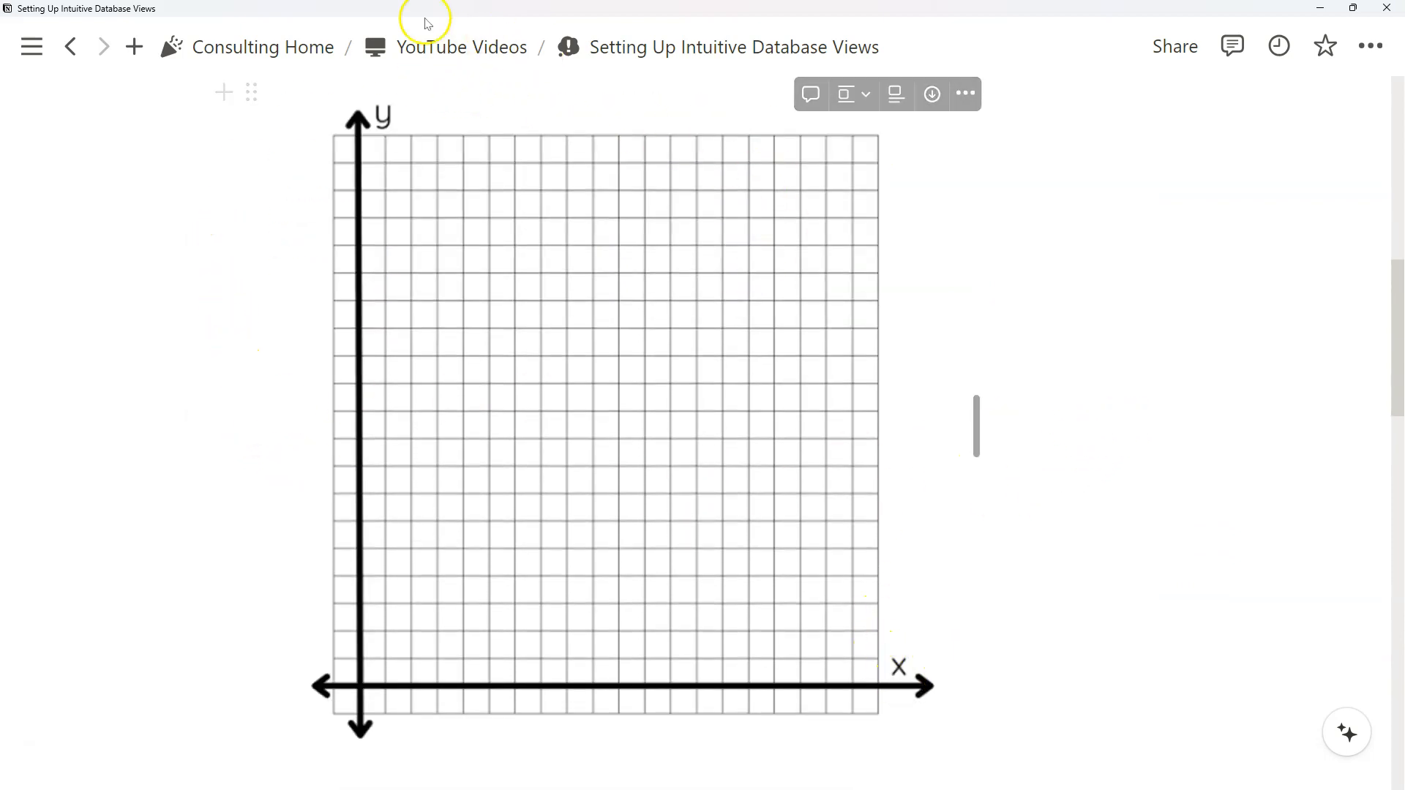
{"action": "left_click", "coordinate": [245, 157]}
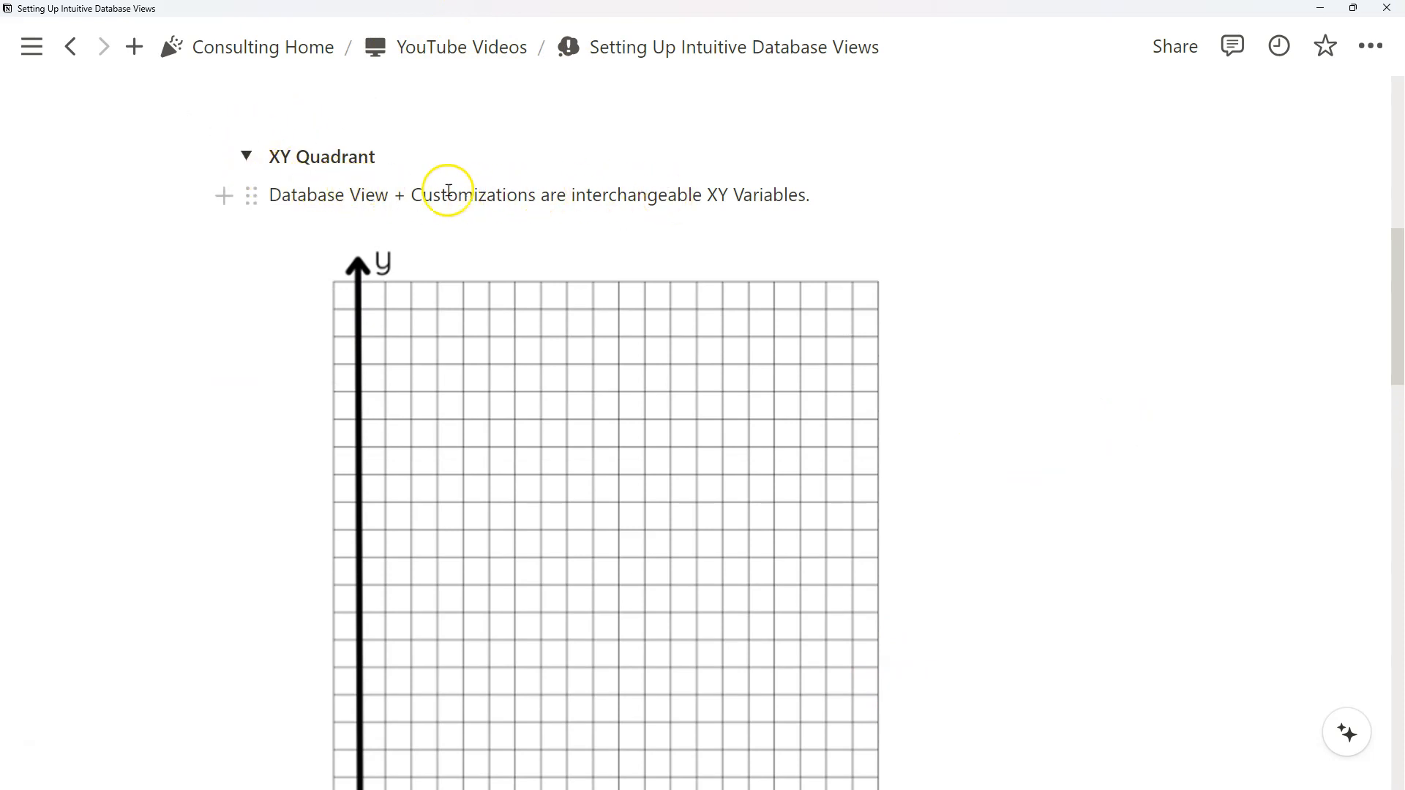
{"action": "mouse_move", "coordinate": [295, 186]}
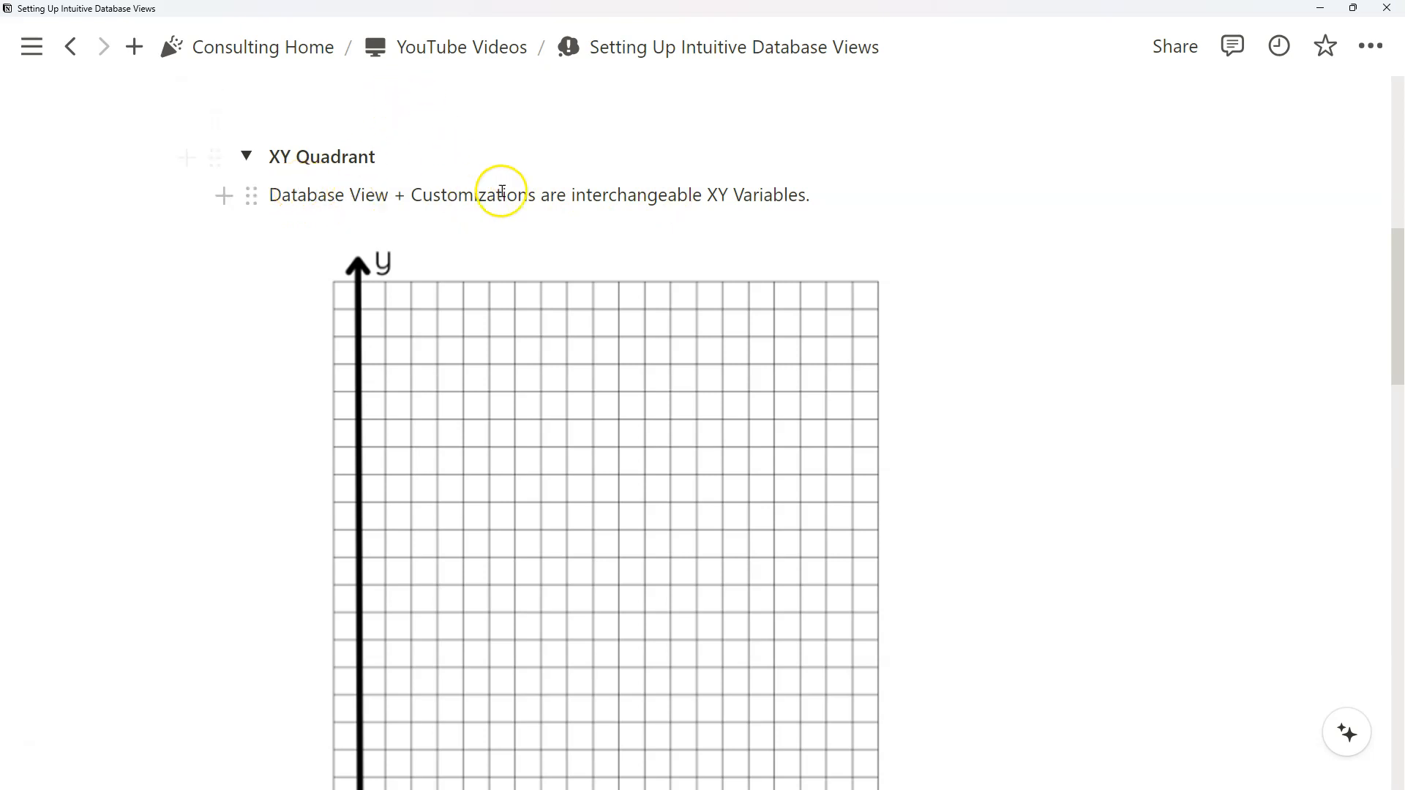
{"action": "mouse_move", "coordinate": [556, 209]}
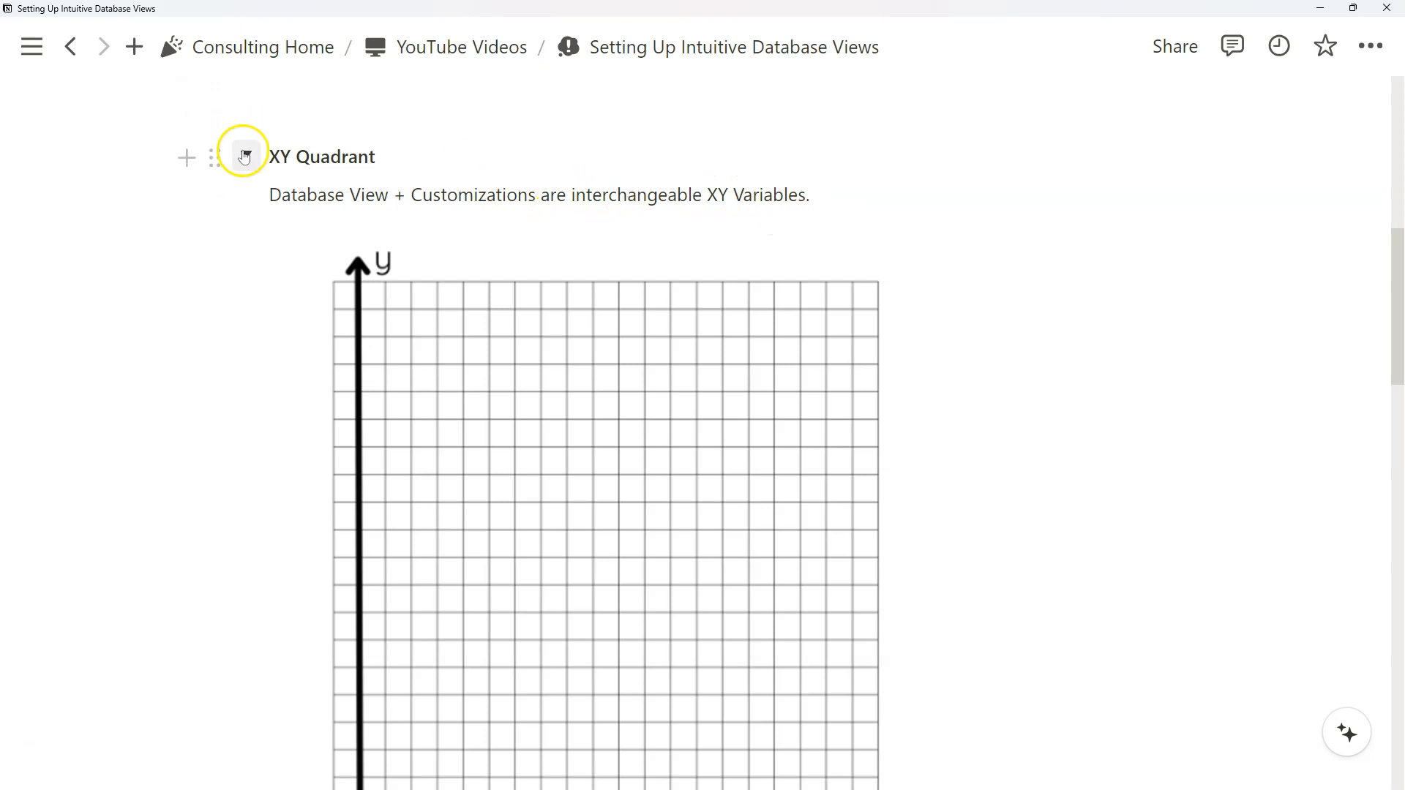
Fold the XY Quadrant and 4 Quadrant sections shut, leaving every toggle collapsed
{"action": "left_click", "coordinate": [245, 157]}
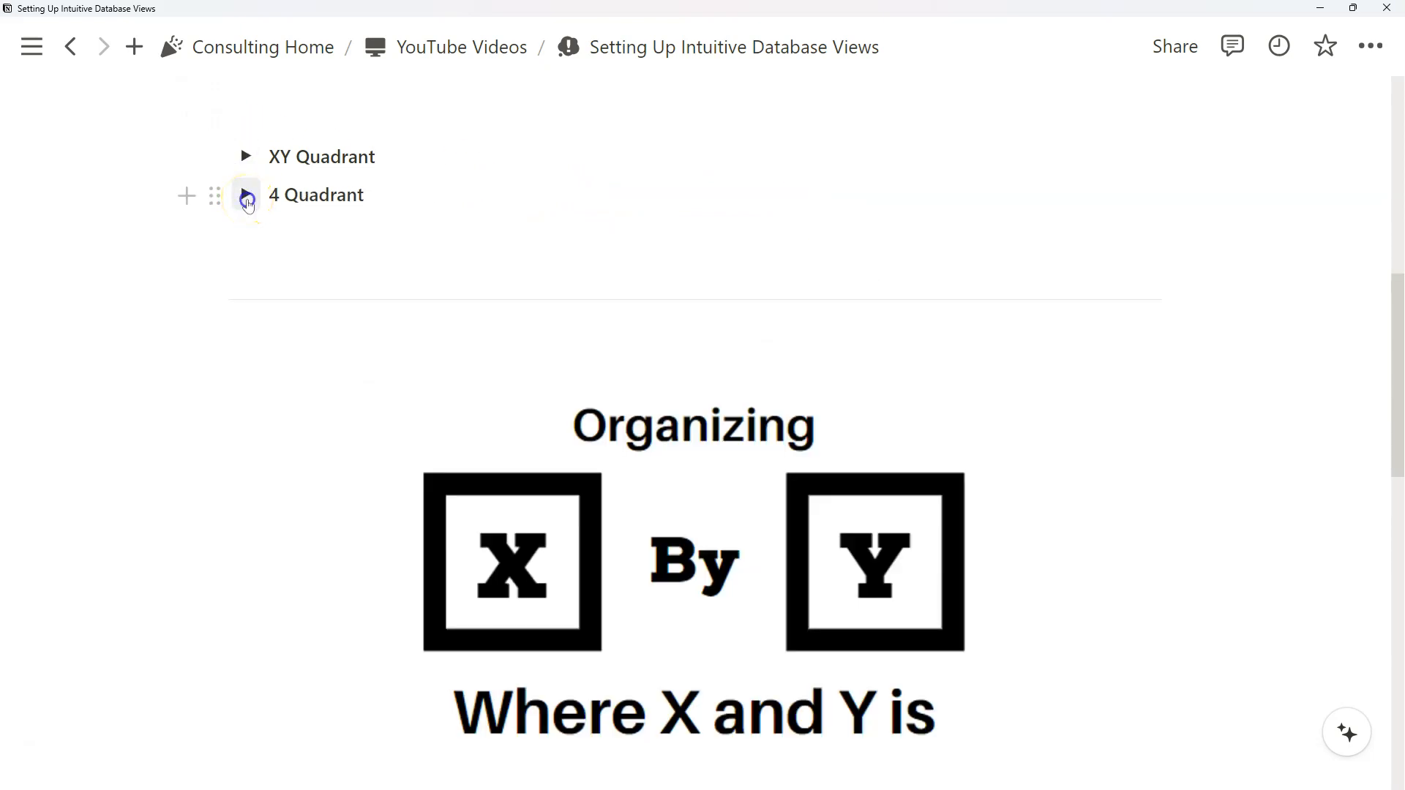
{"action": "left_click", "coordinate": [246, 195]}
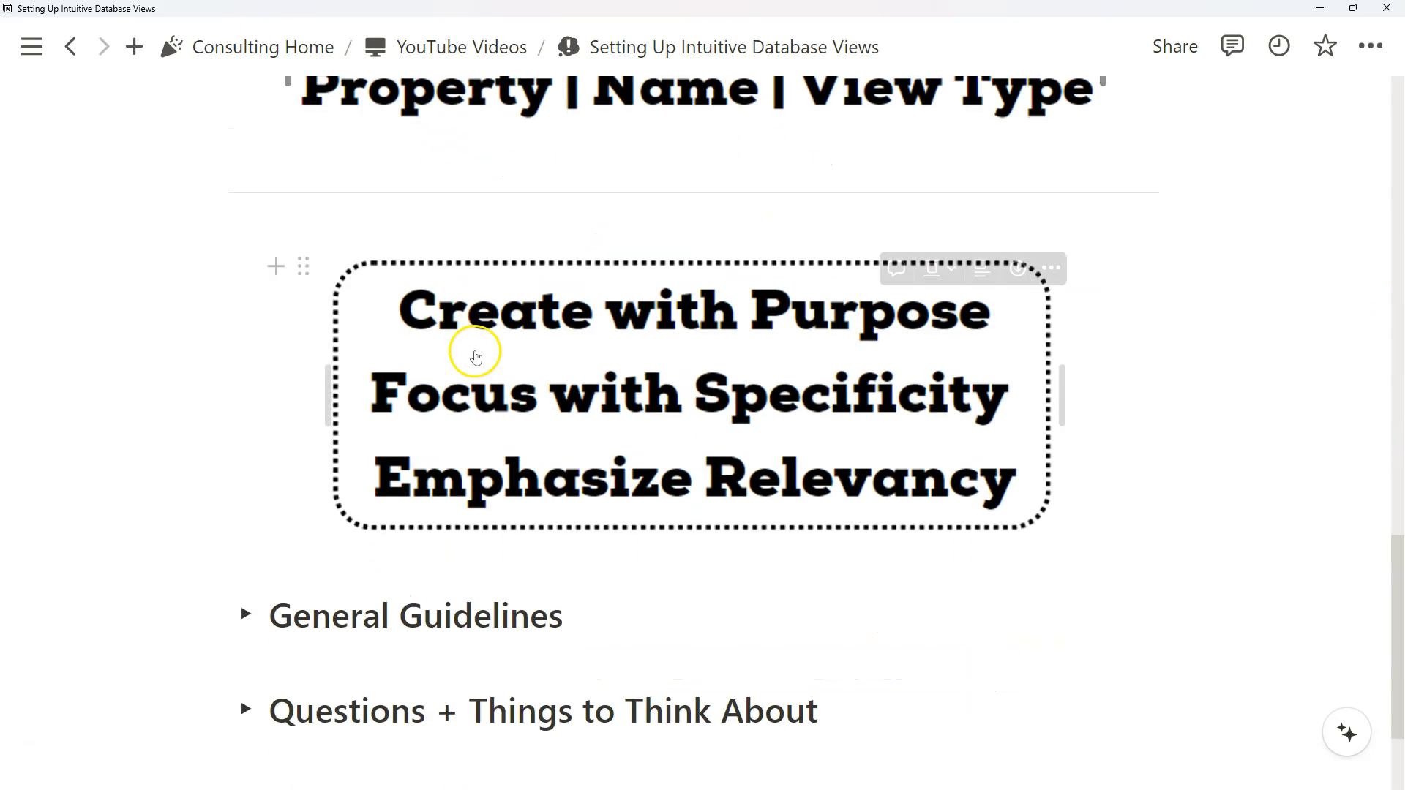
{"action": "scroll", "scroll_direction": "down", "scroll_amount": 3}
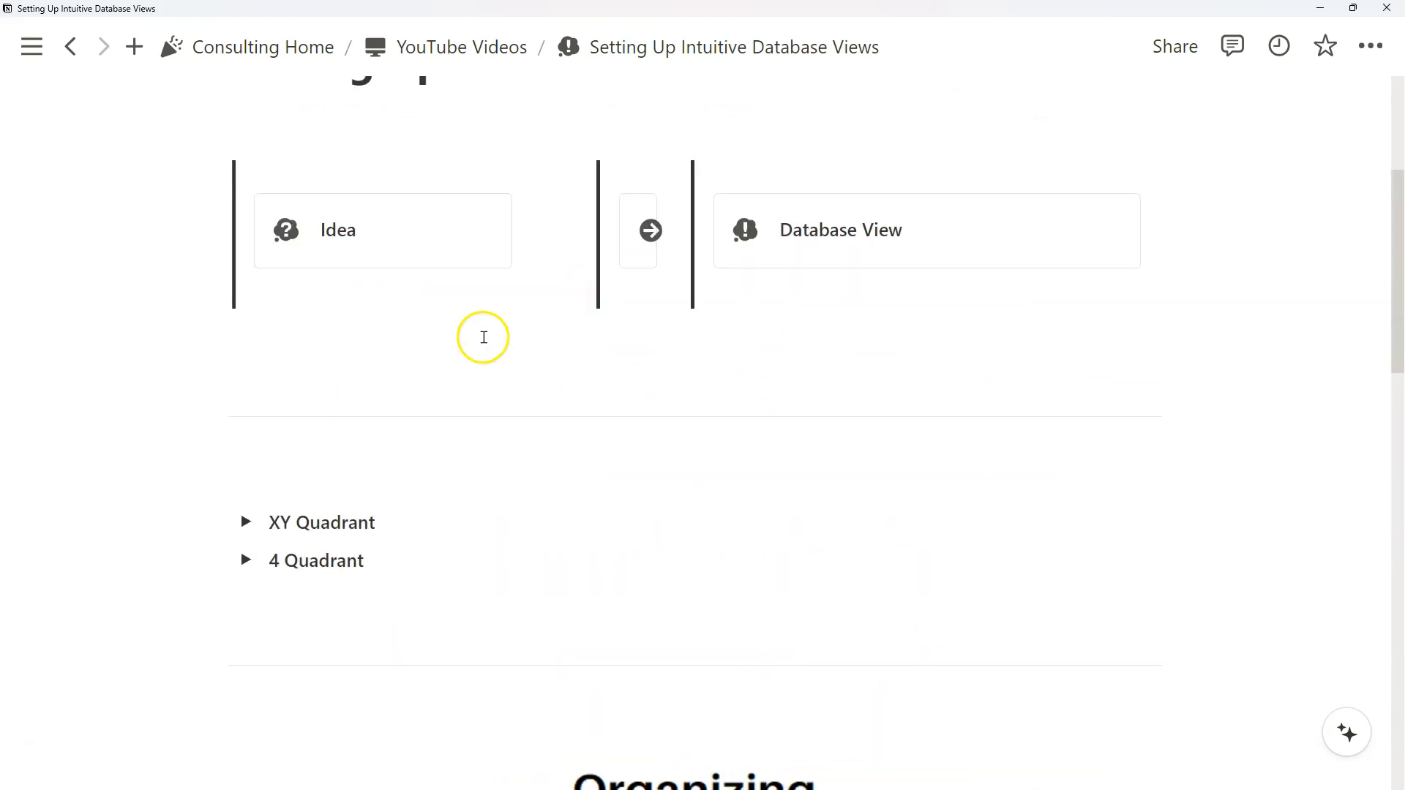
{"action": "scroll", "scroll_direction": "up", "scroll_amount": 3}
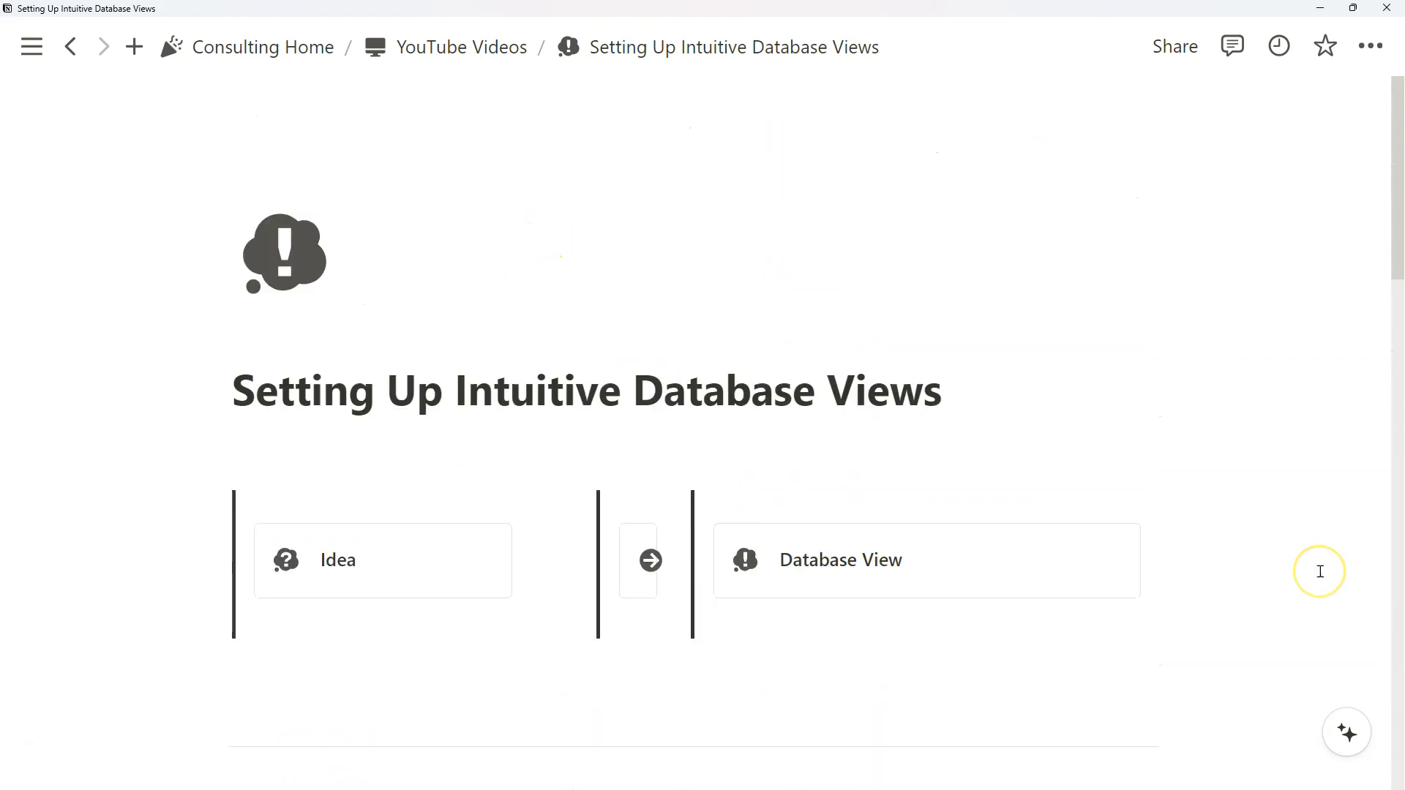